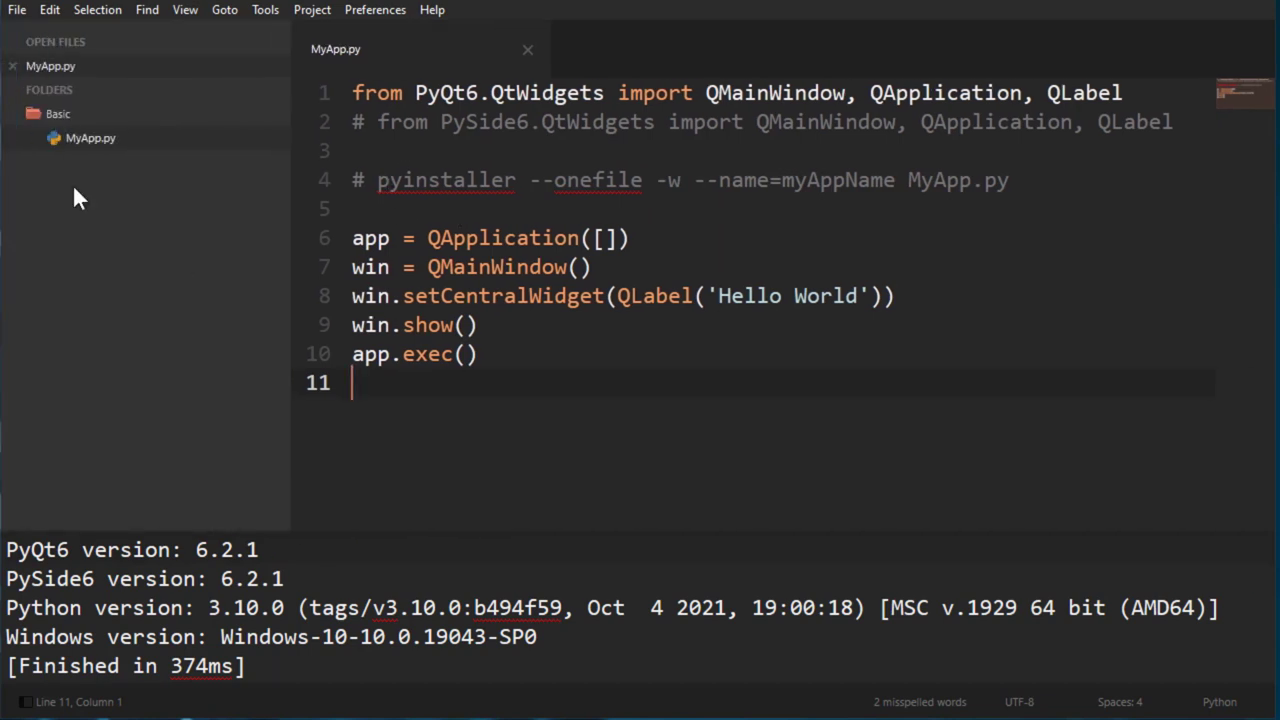
mouse_move(304, 400)
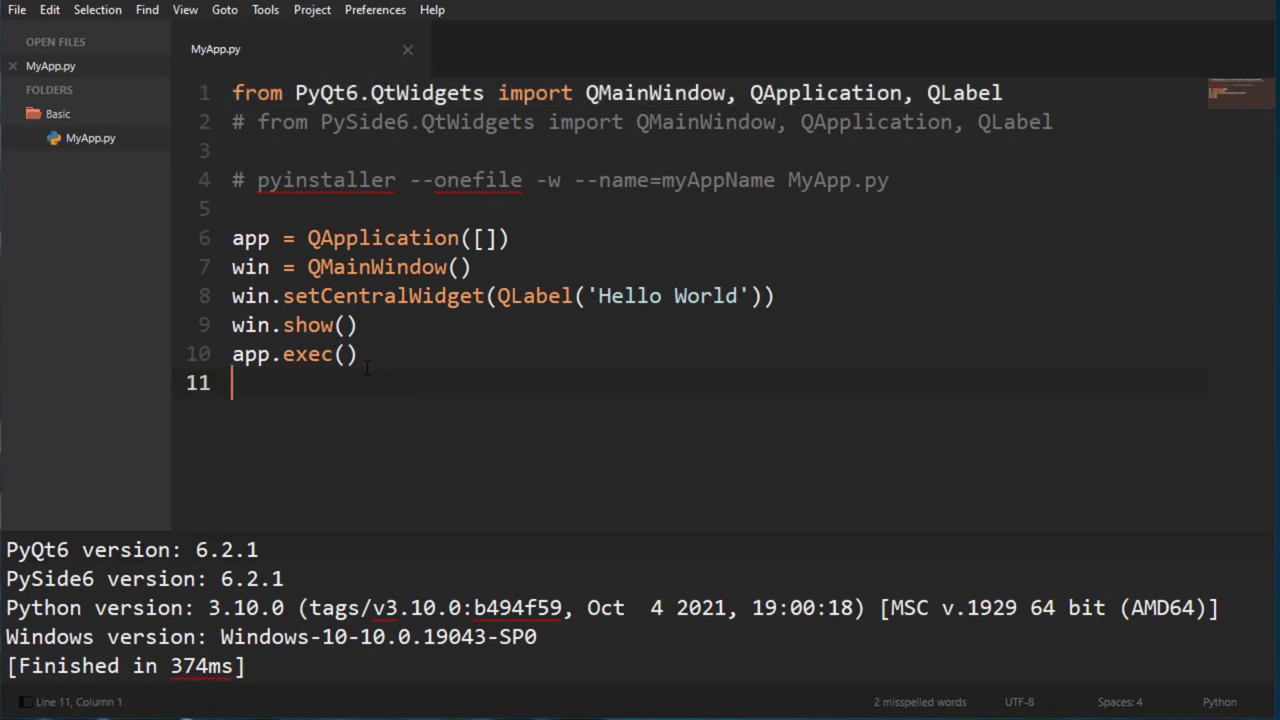
- Highlight the five lines of app code in MyApp.py to review them, then clear the selection
left_click_drag(232, 238, 356, 354)
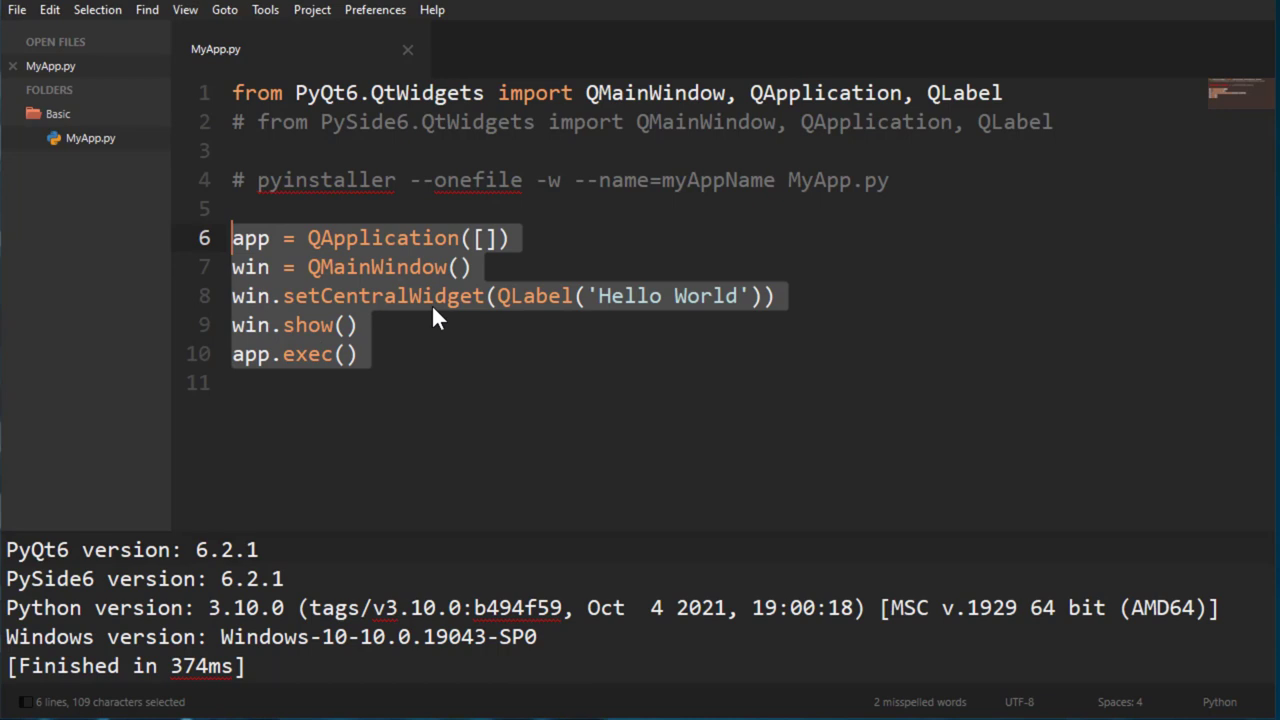
mouse_move(520, 356)
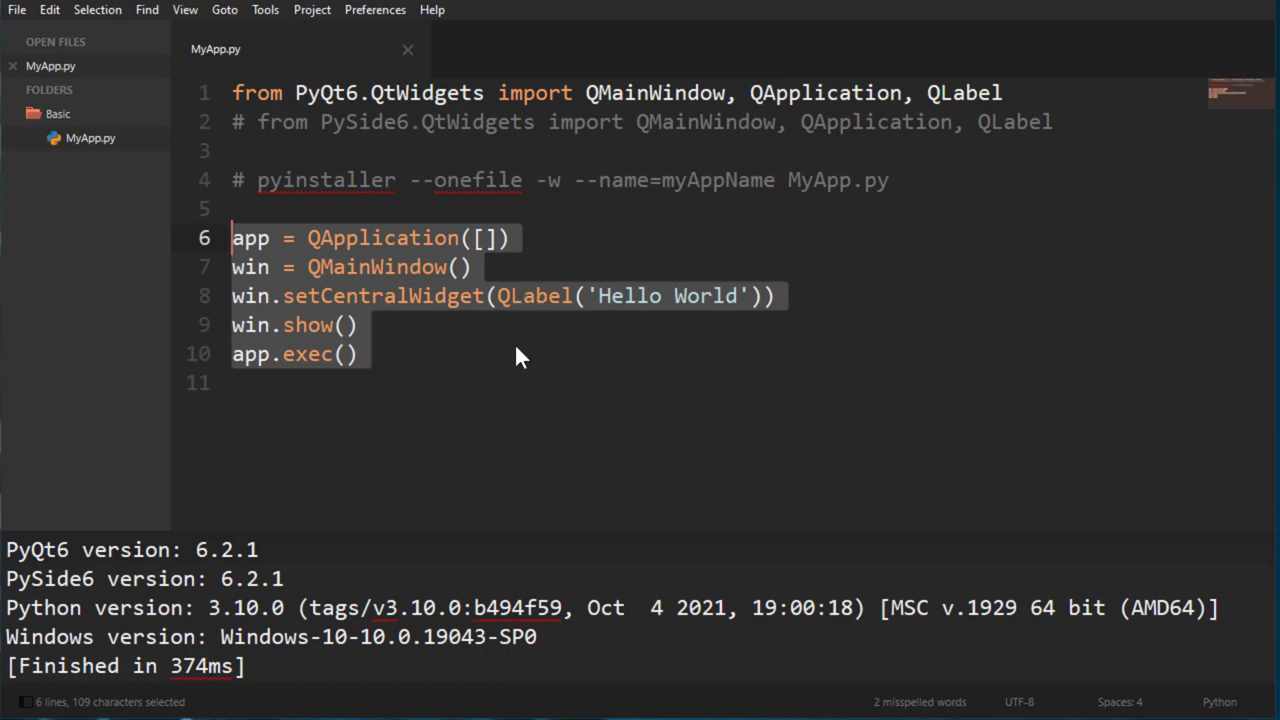
left_click(358, 354)
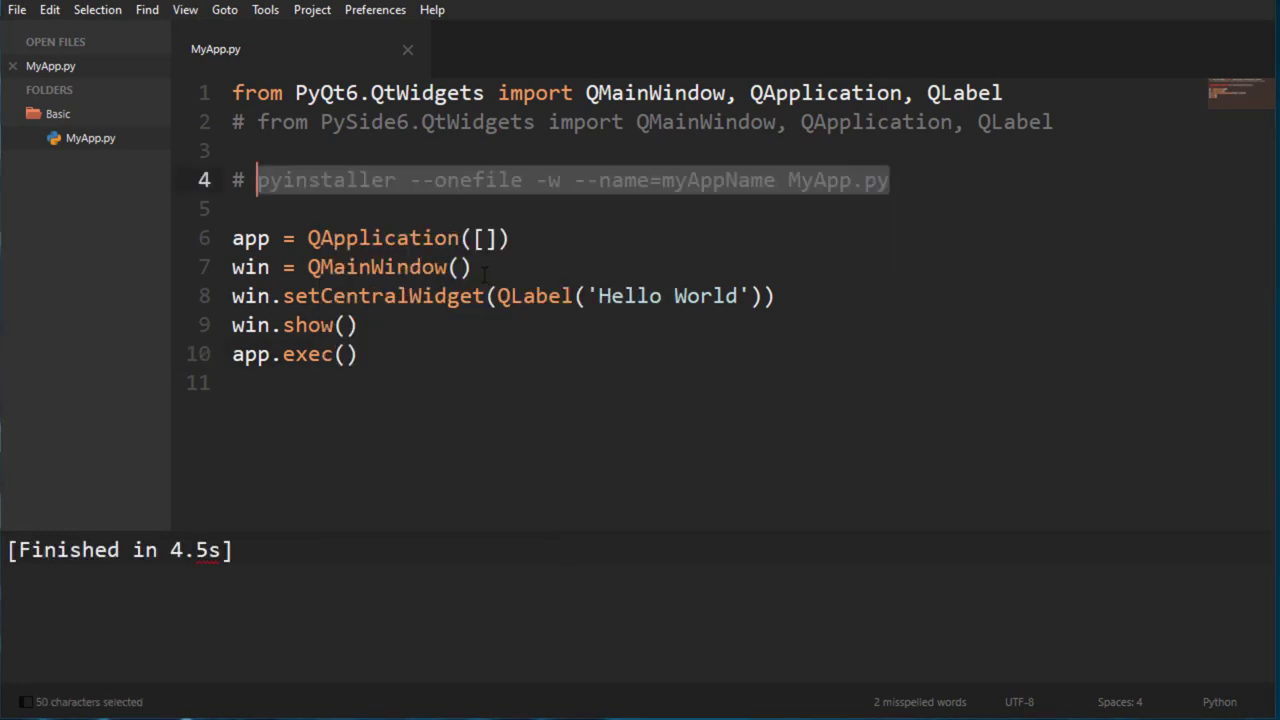
mouse_move(788, 242)
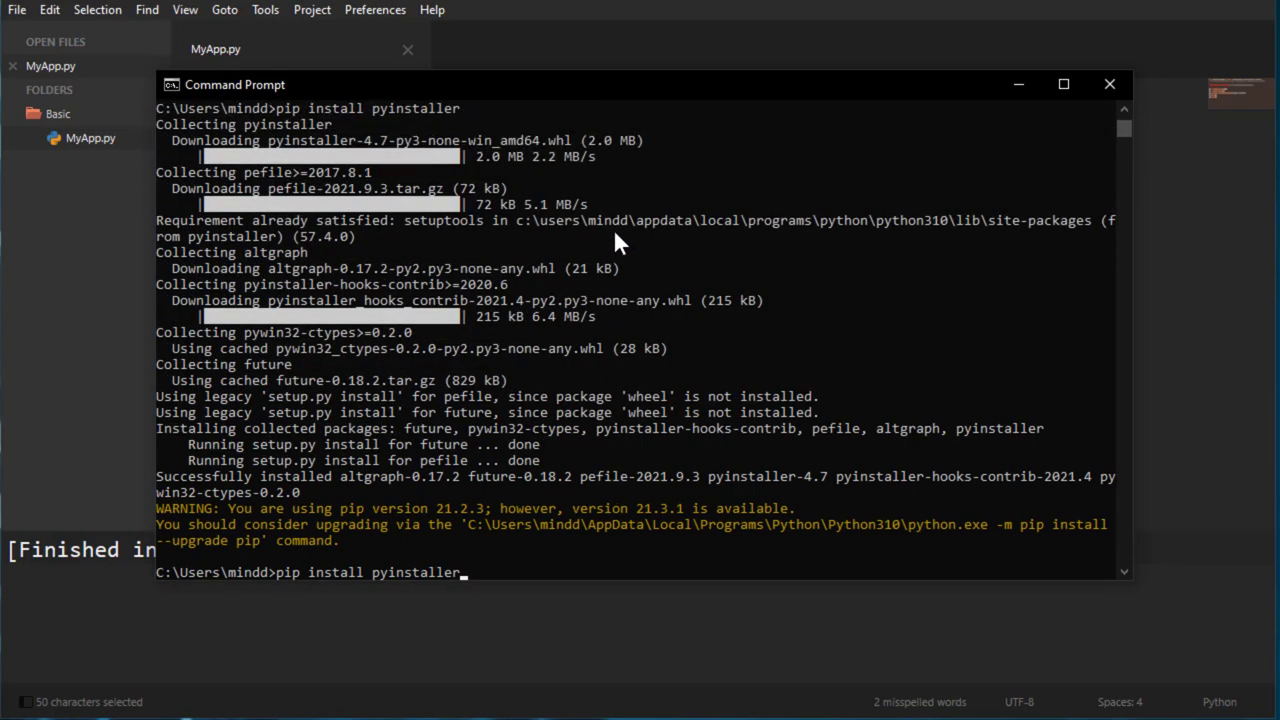
mouse_move(584, 430)
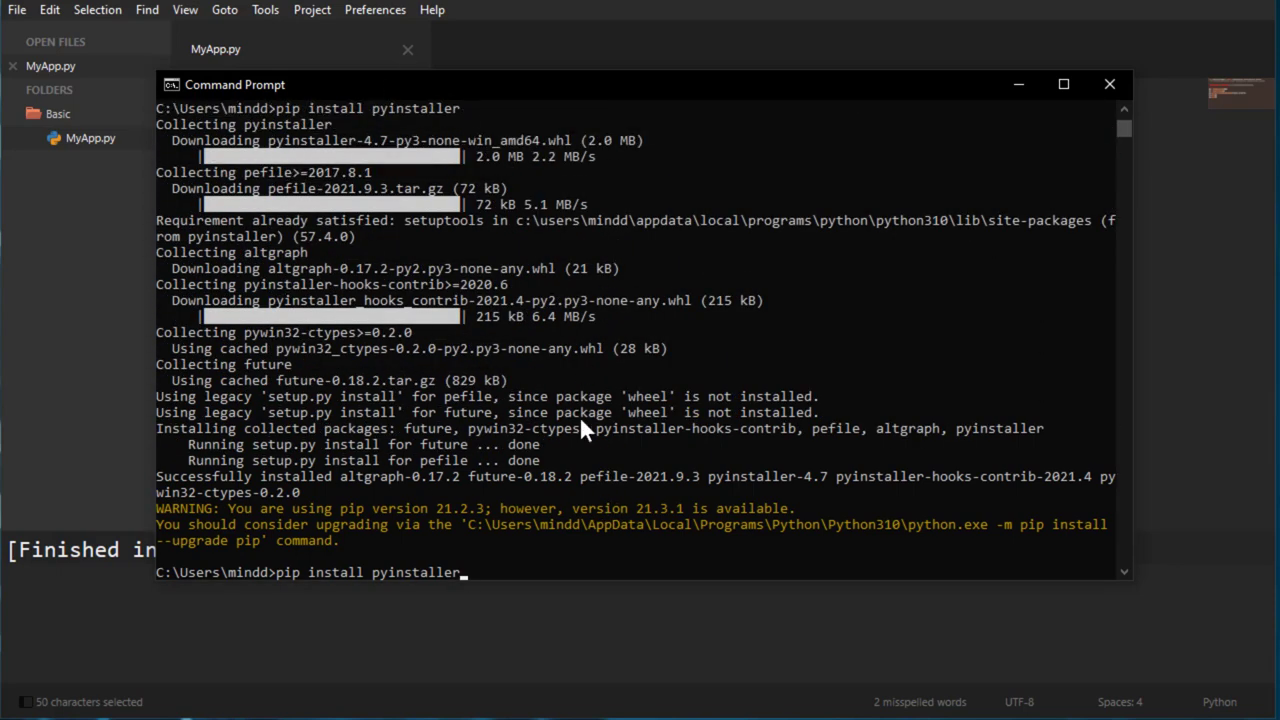
mouse_move(490, 544)
type("pip")
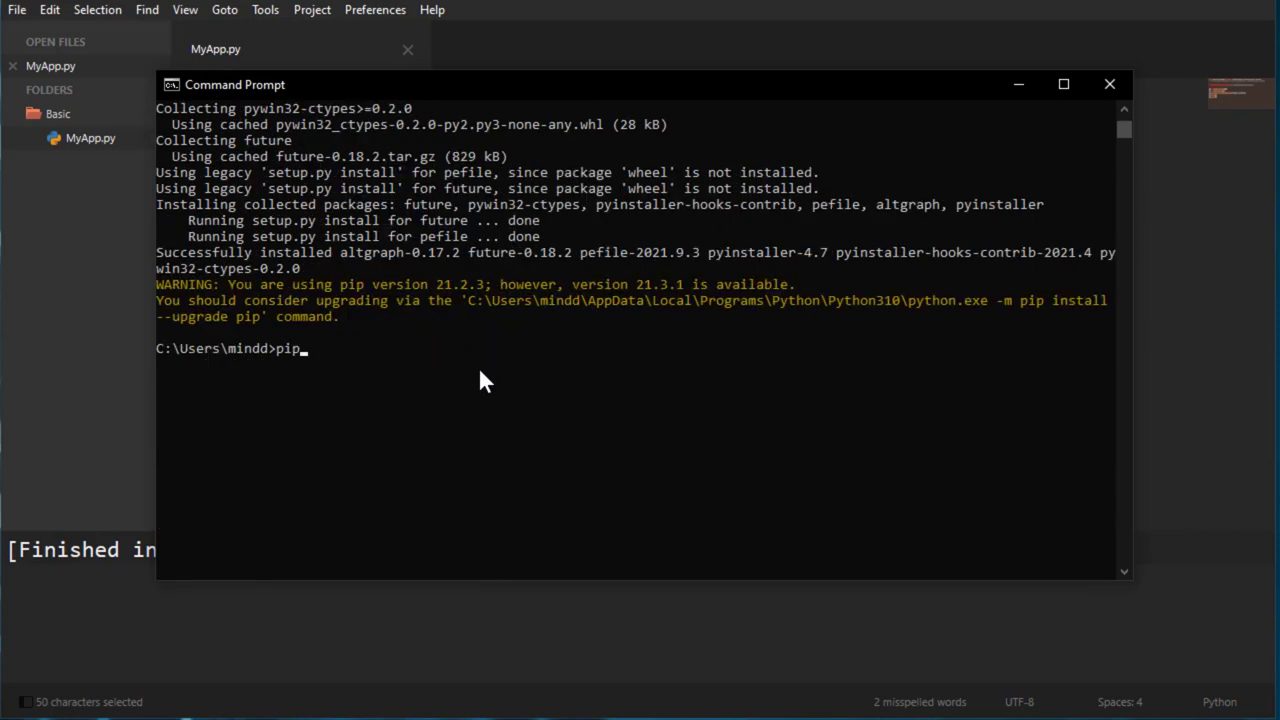
mouse_move(336, 372)
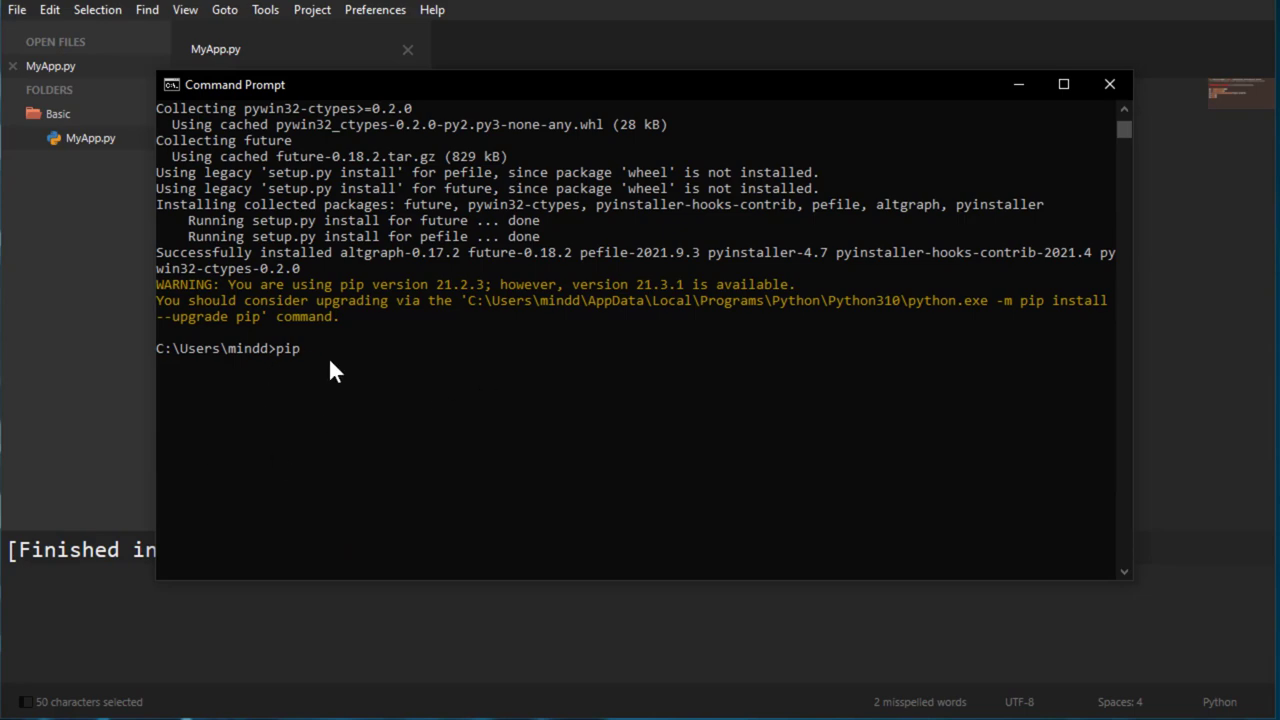
- Run pip to list its usage, commands and general options, scrolling through the output
key("Enter")
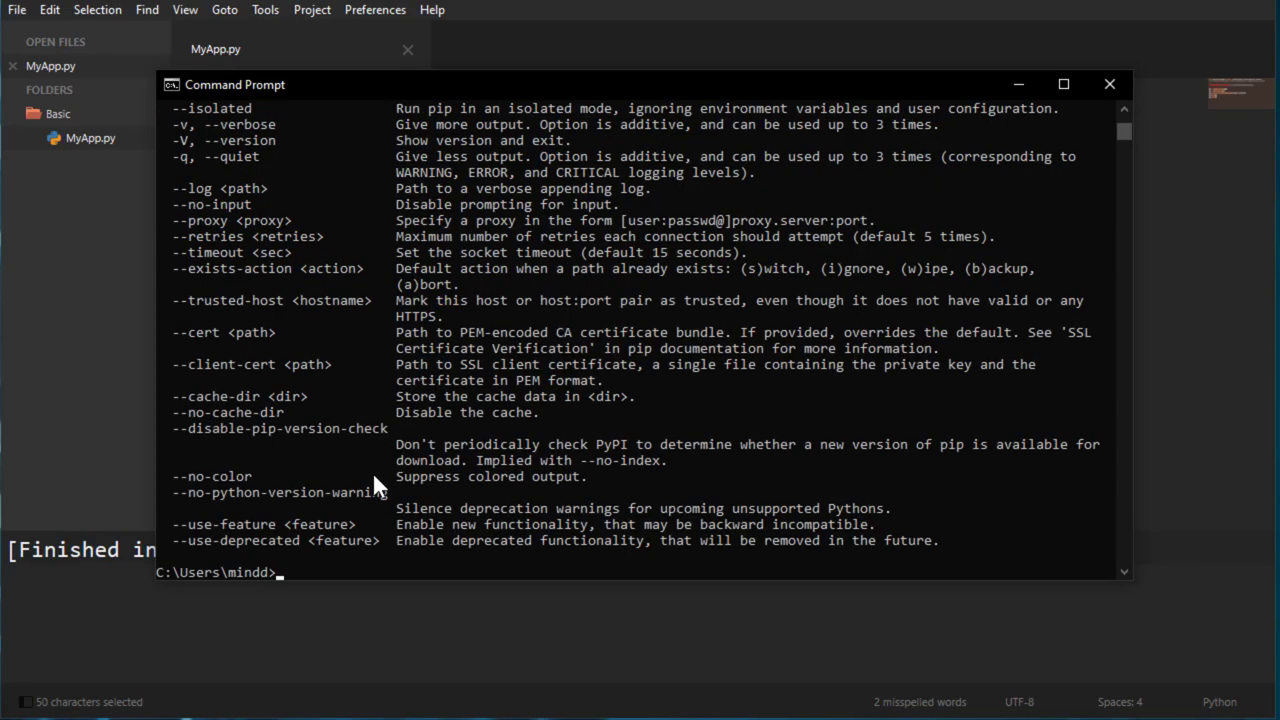
type("pip")
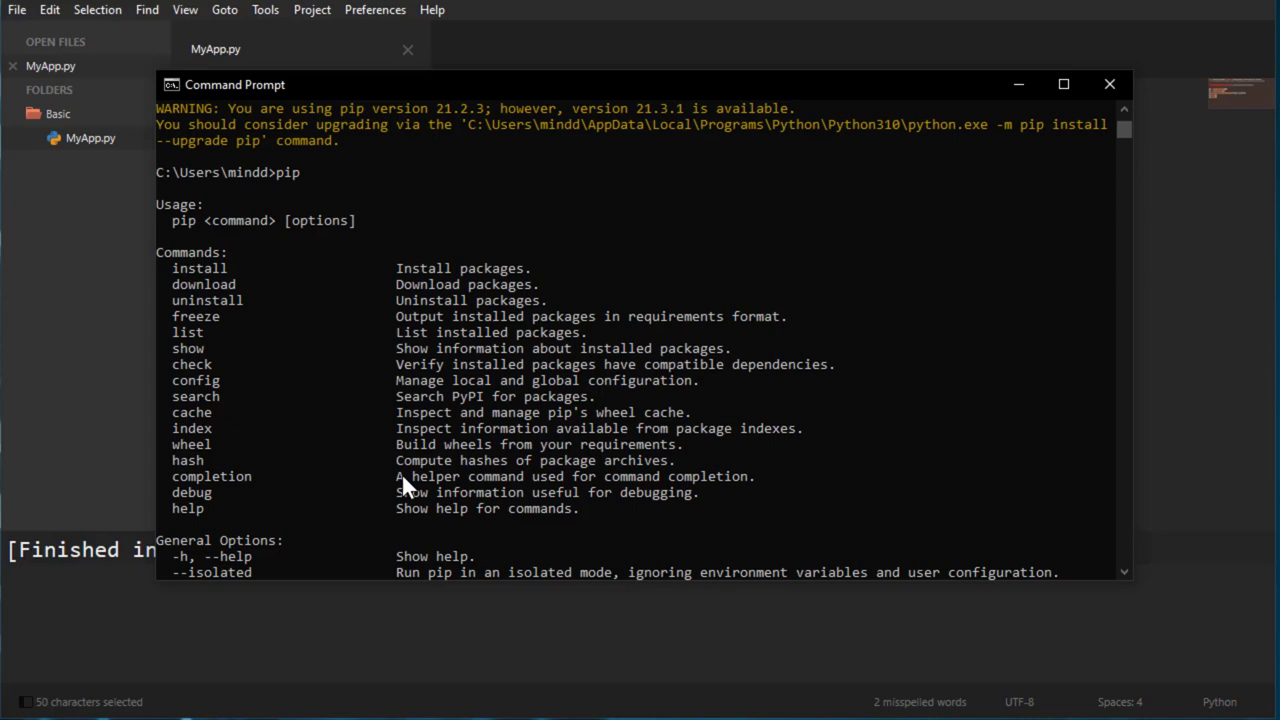
scroll("down", 3)
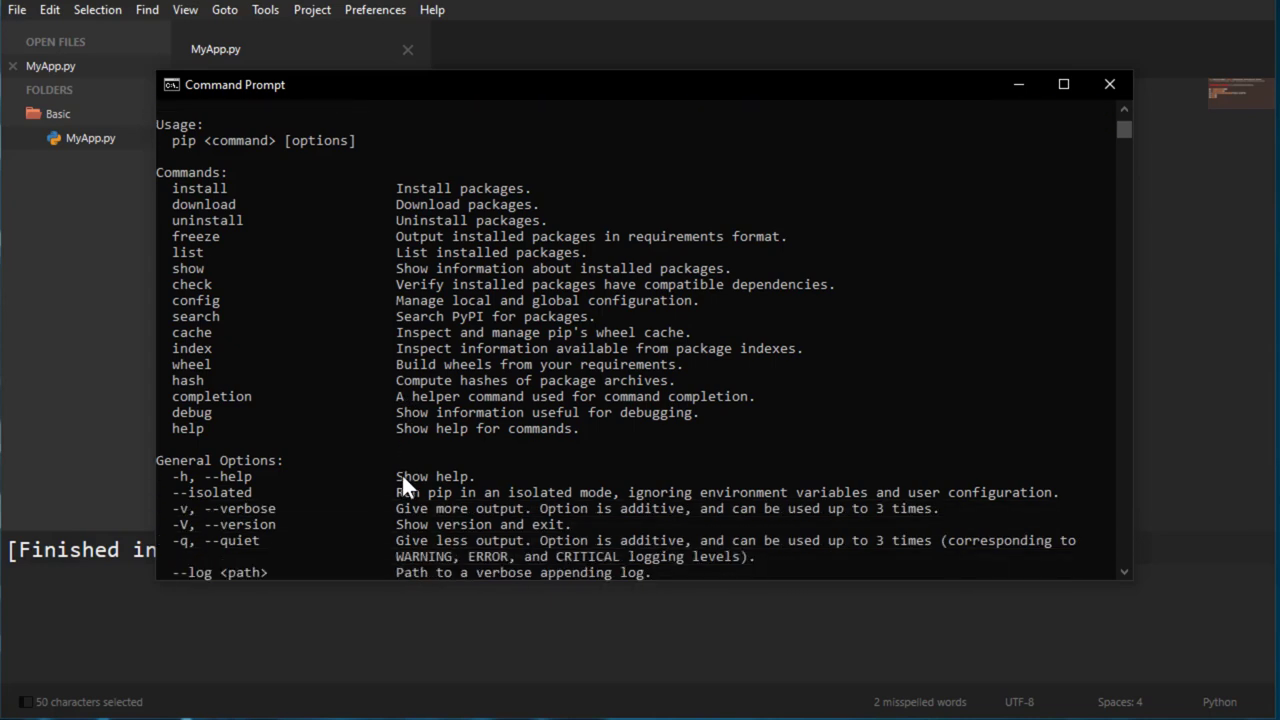
mouse_move(200, 150)
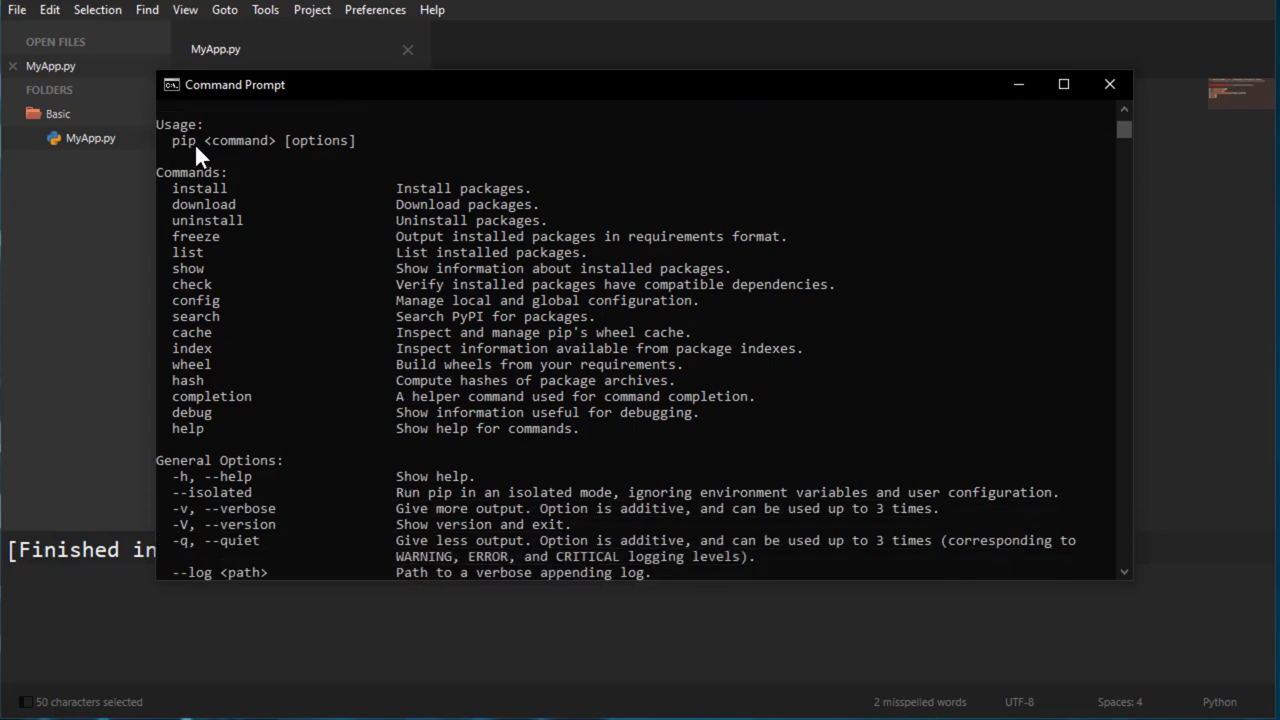
scroll("down", 3)
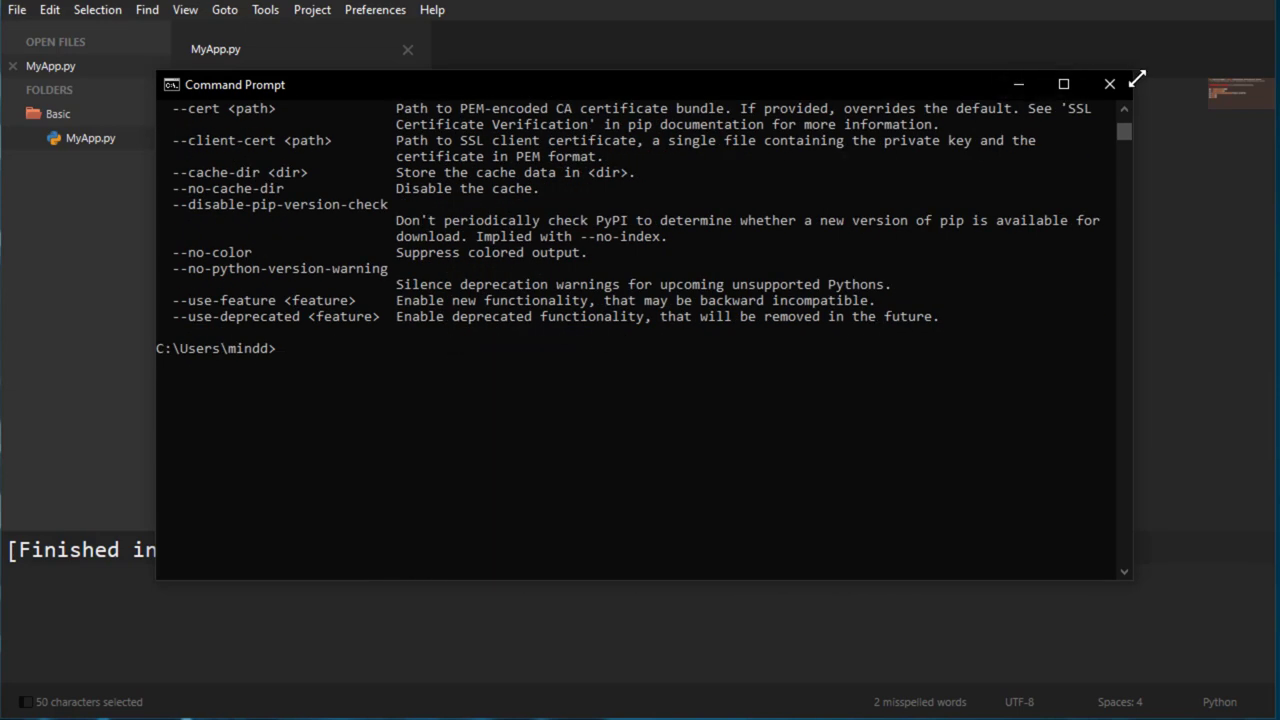
mouse_move(956, 228)
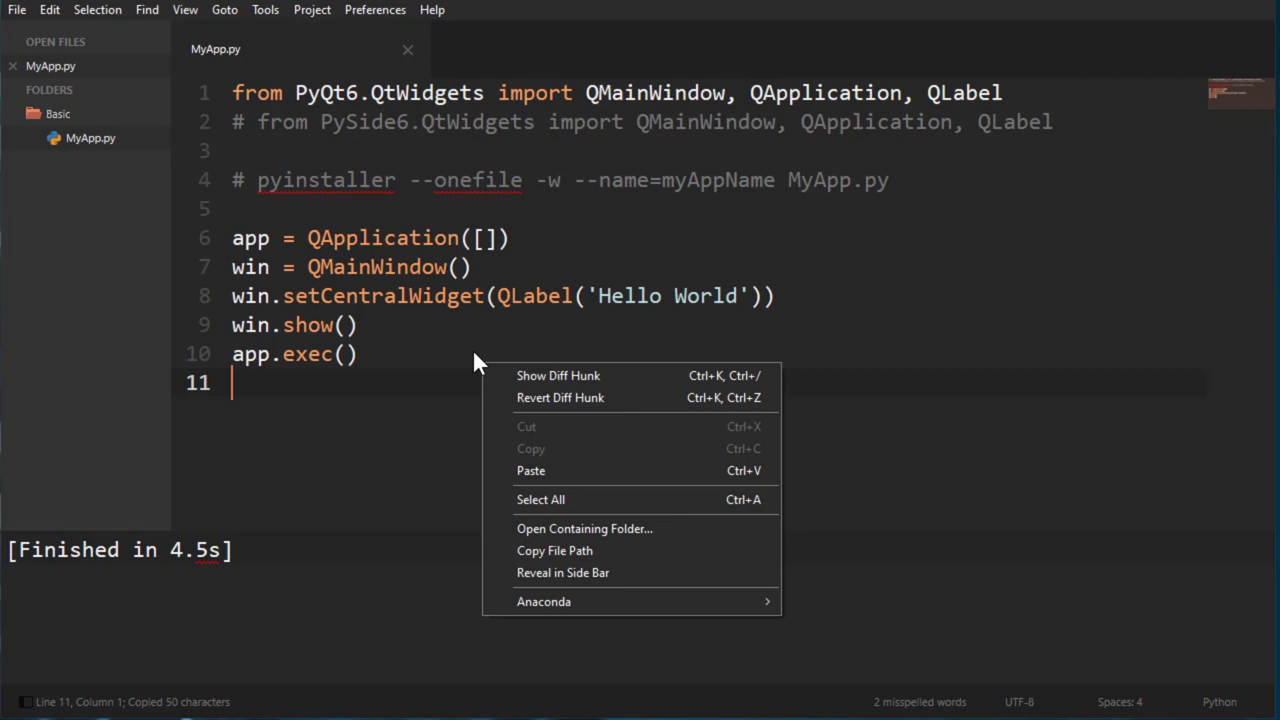
- Show MyApp.py's Basic folder in File Explorer and enter cmd in the address bar to launch a prompt there
left_click(376, 342)
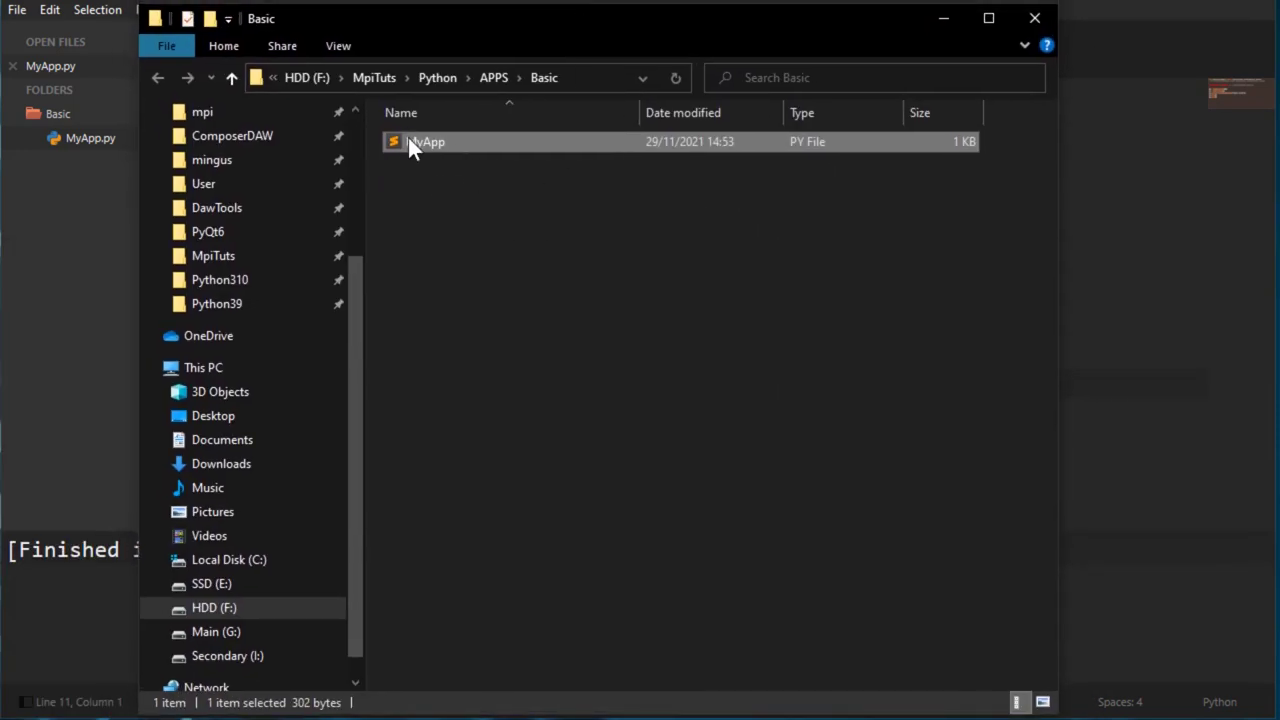
left_click(470, 260)
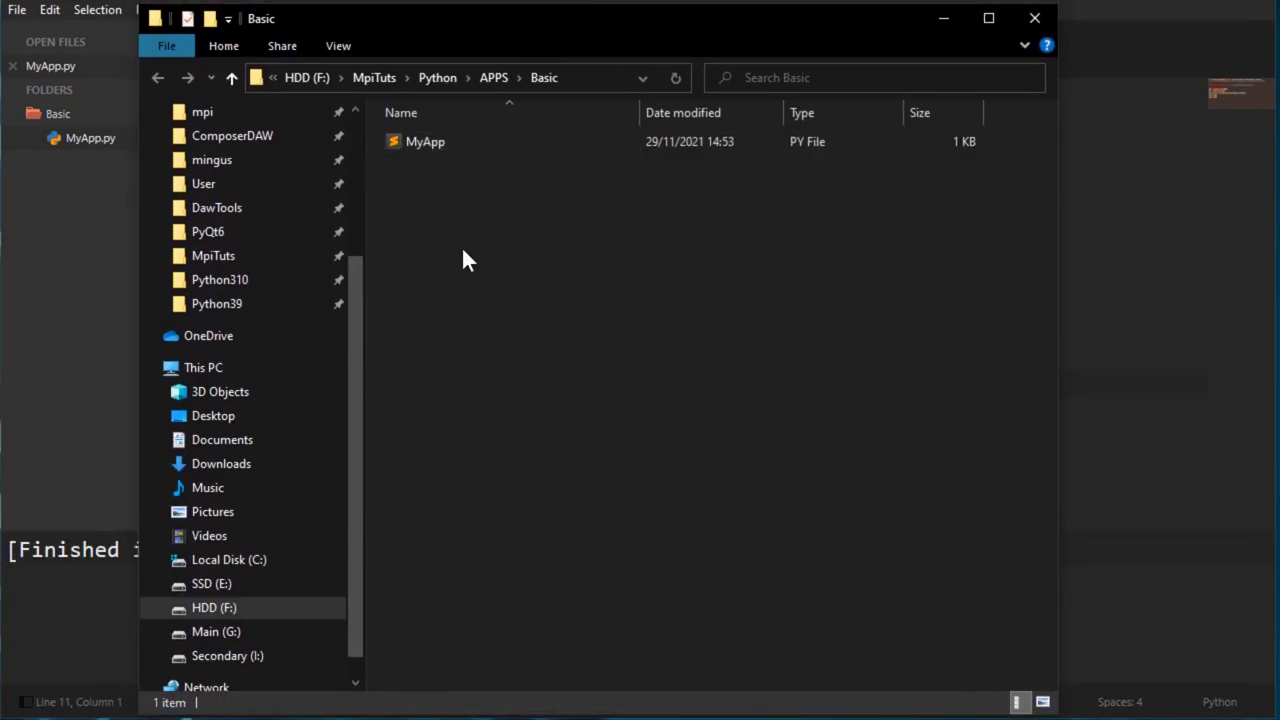
left_click(450, 76)
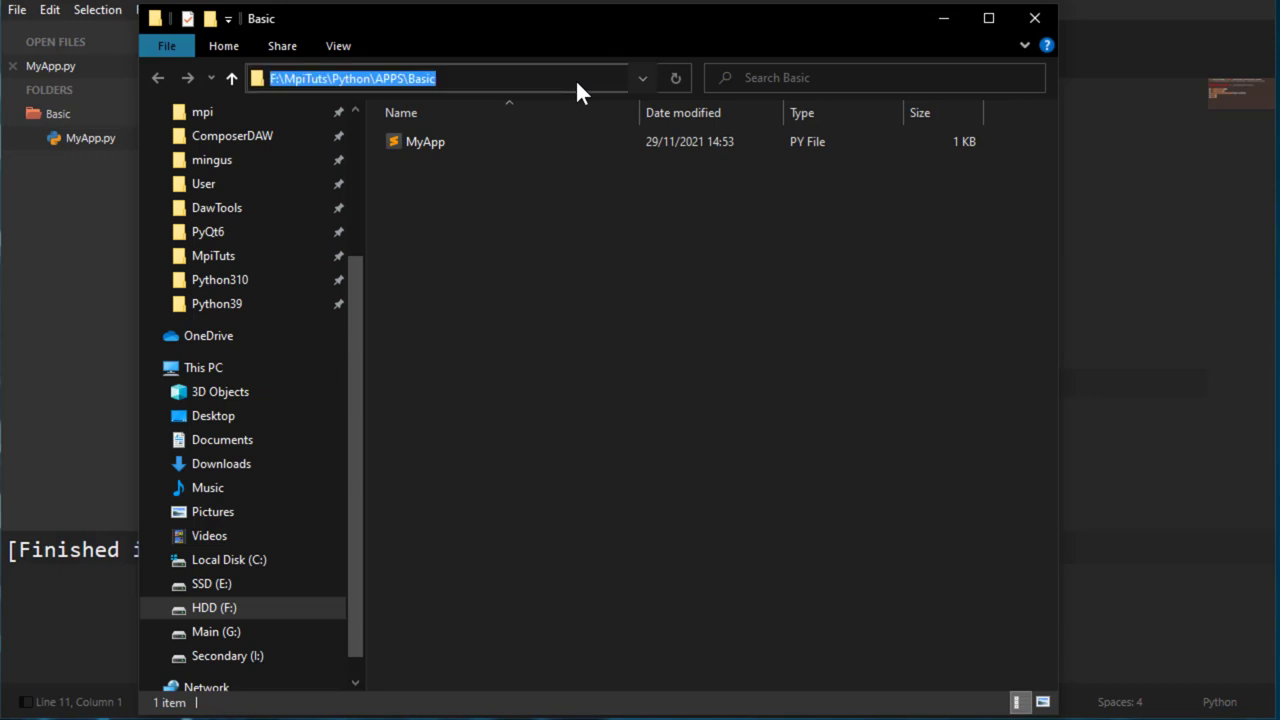
type("cmd")
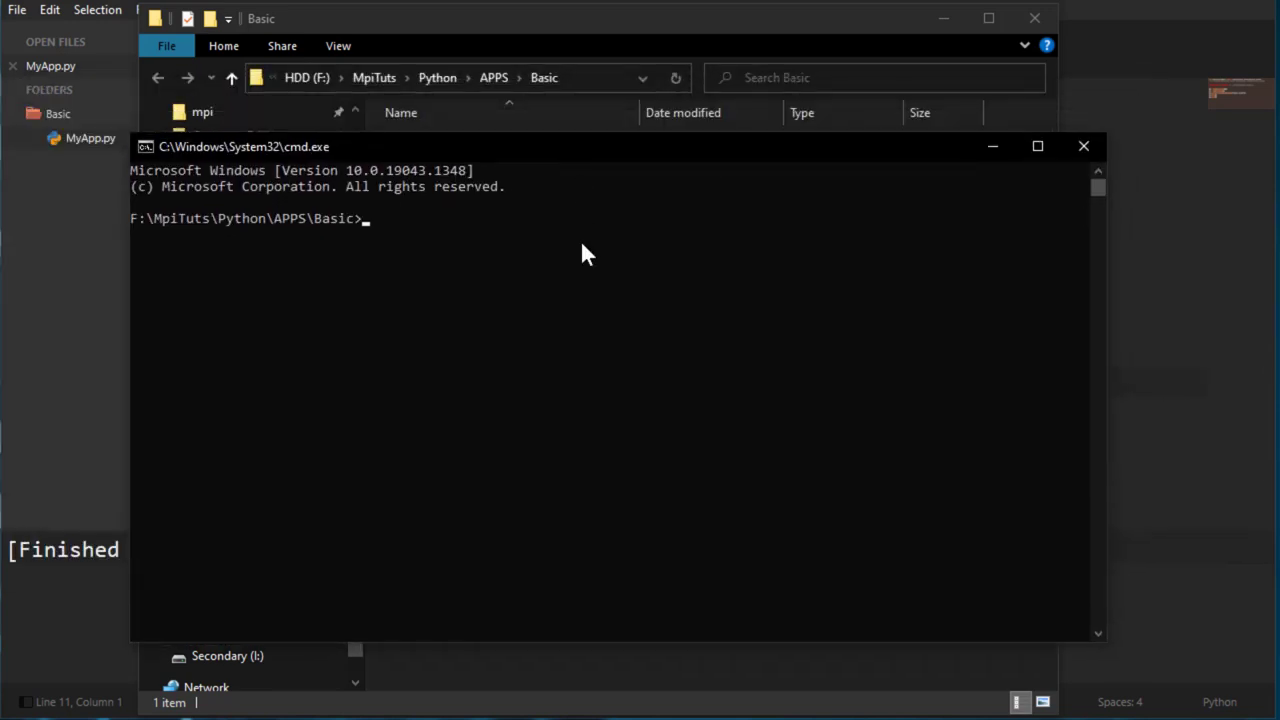
- Enter pyinstaller --onefile -w --name=myAppName MyApp.py, pointing out the app and script names
type("pyinstaller --onefile -w --name=myAppName MyApp.py")
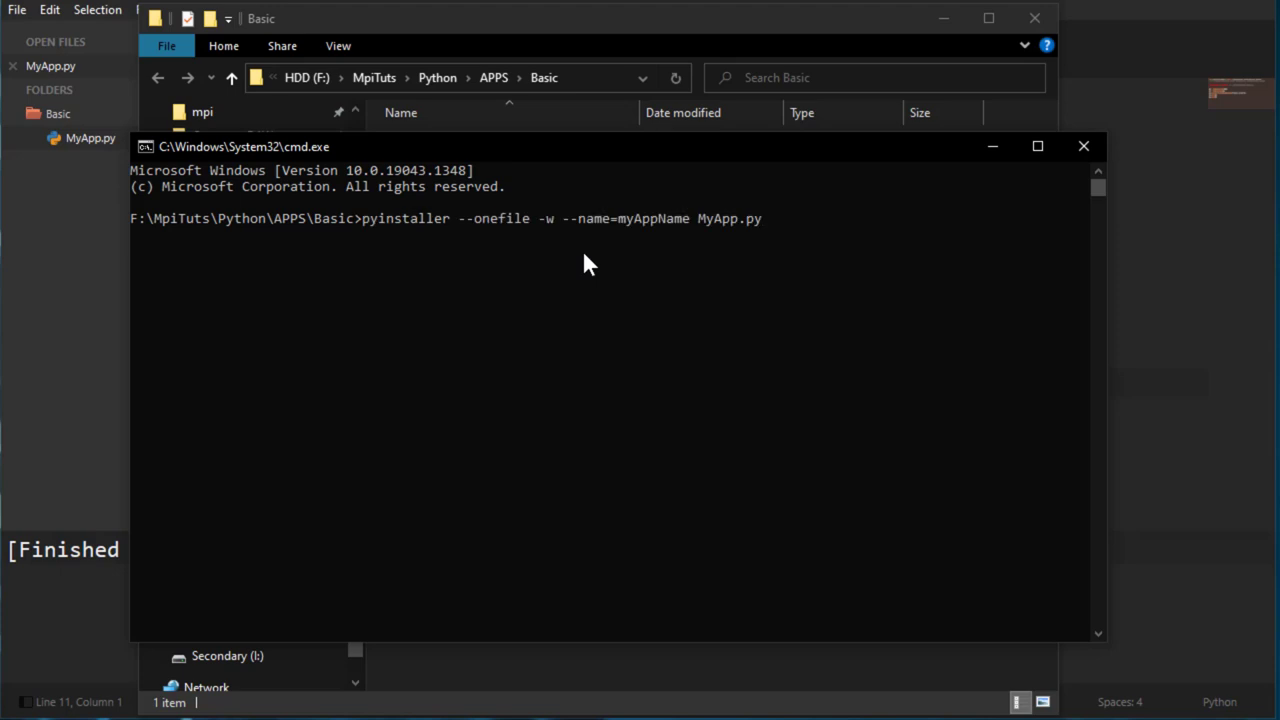
mouse_move(472, 232)
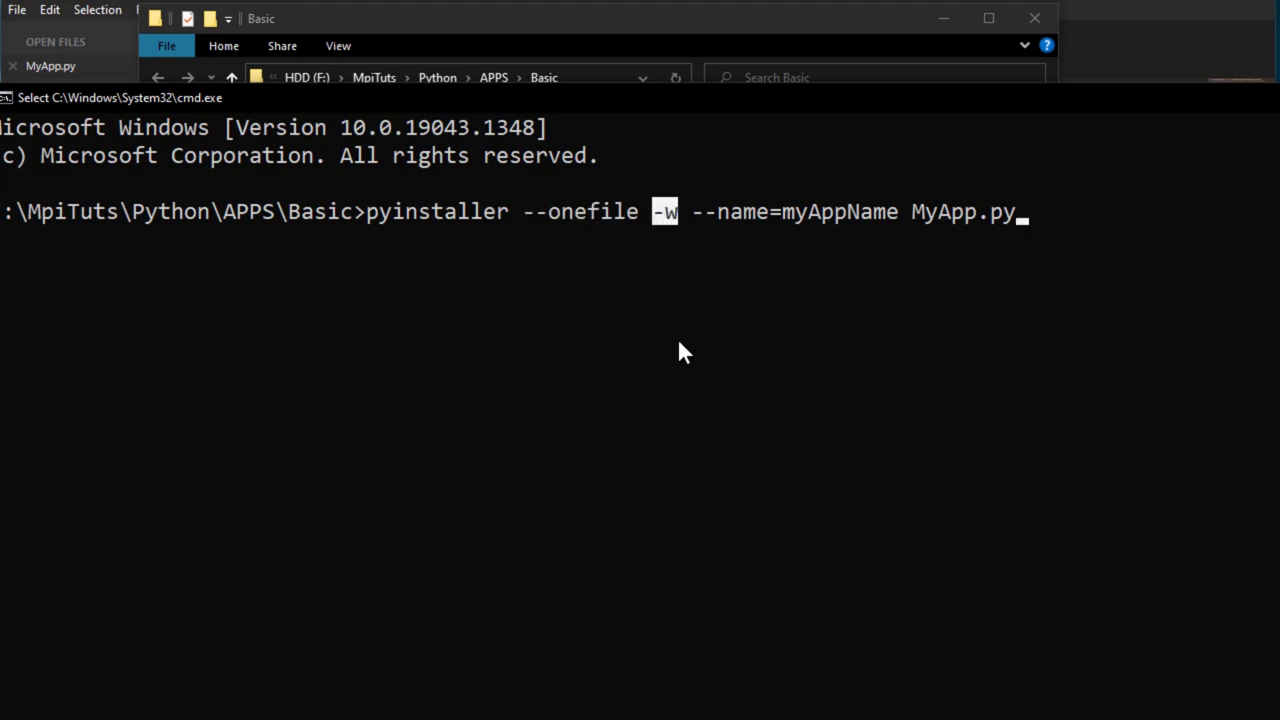
mouse_move(684, 216)
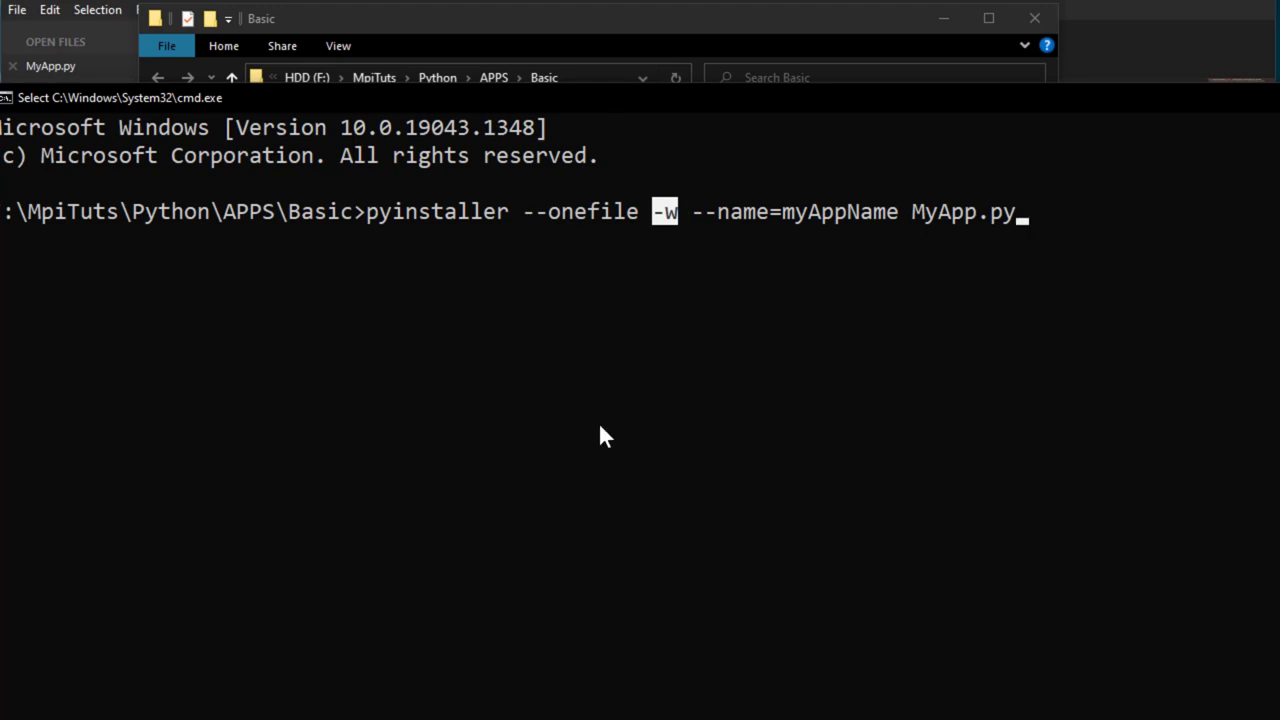
mouse_move(730, 344)
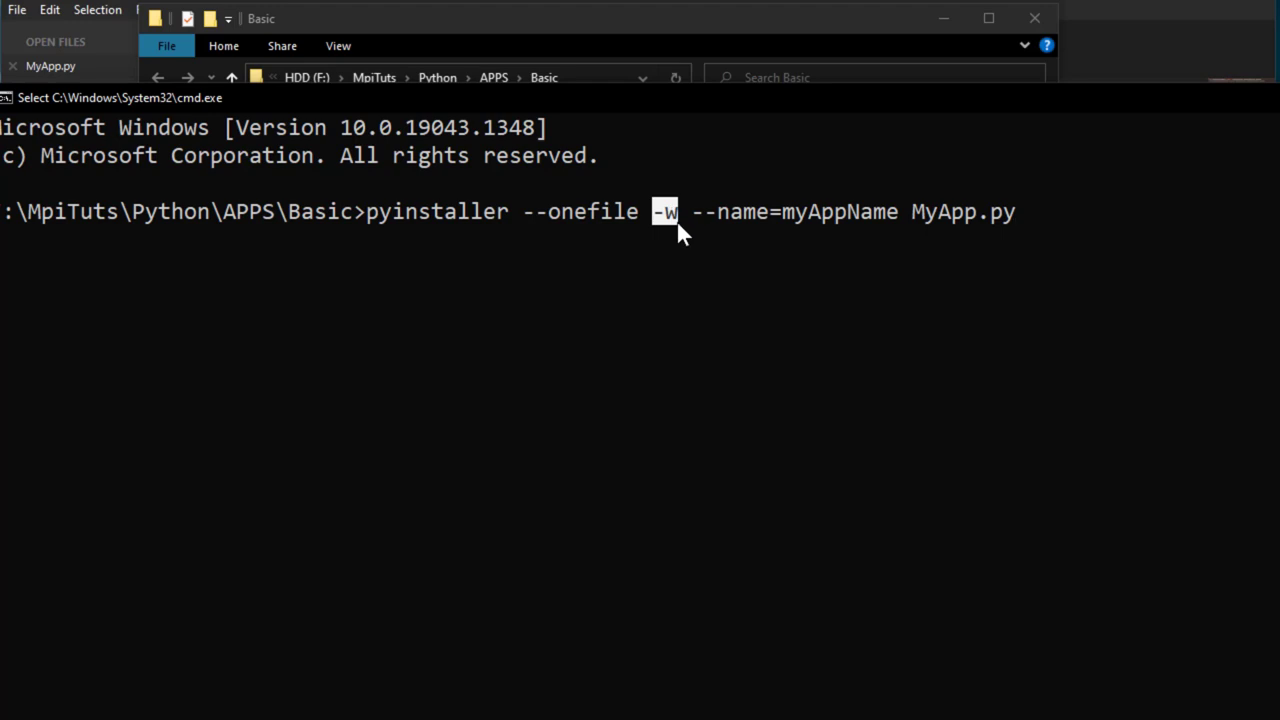
mouse_move(700, 224)
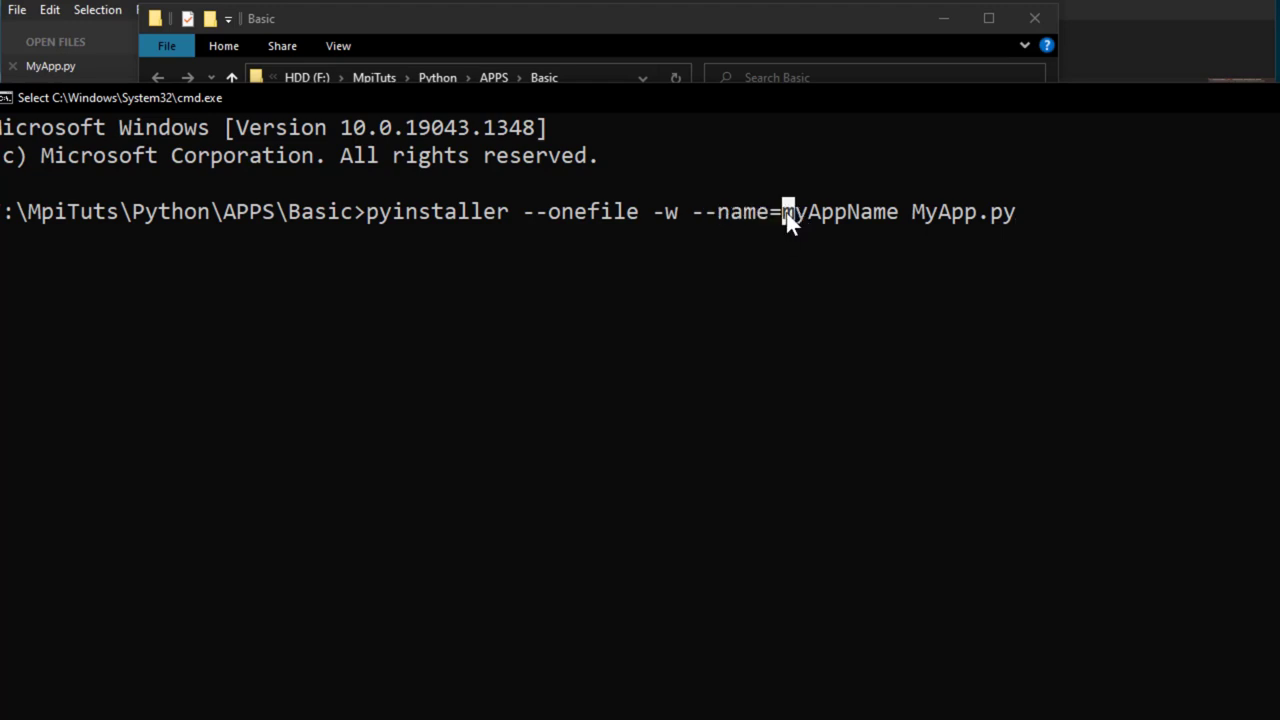
double_click(840, 212)
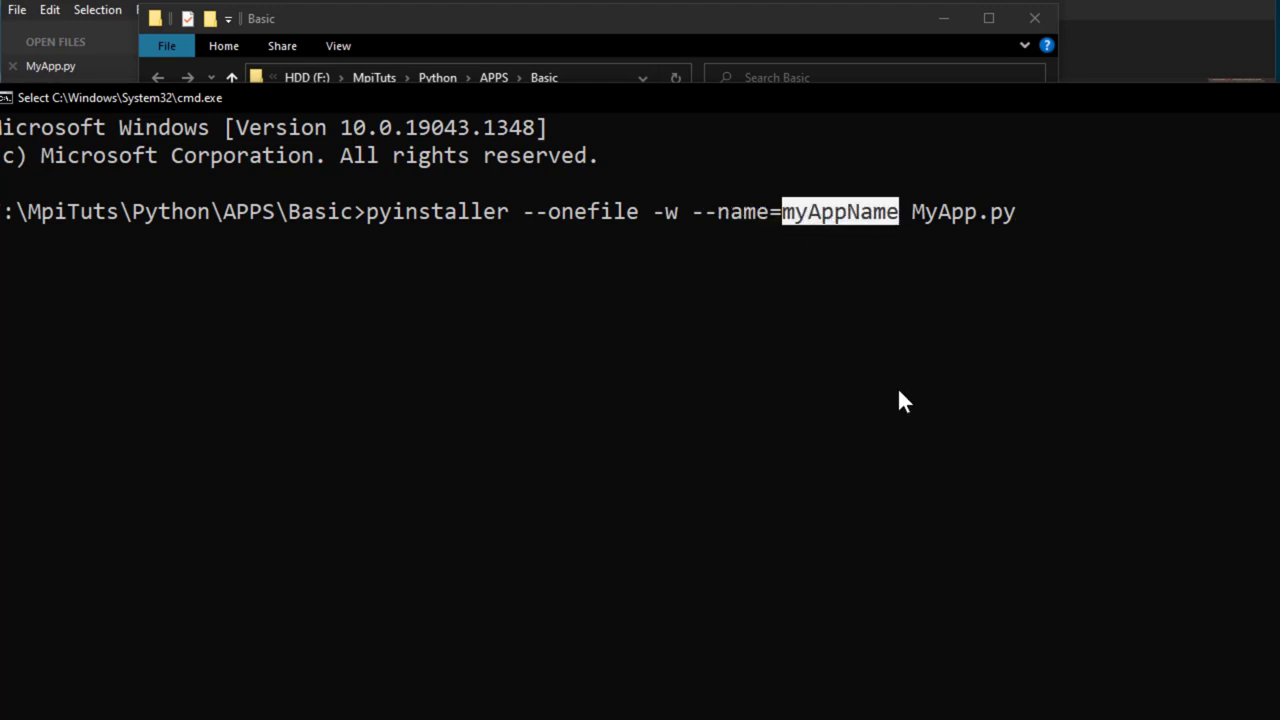
mouse_move(912, 224)
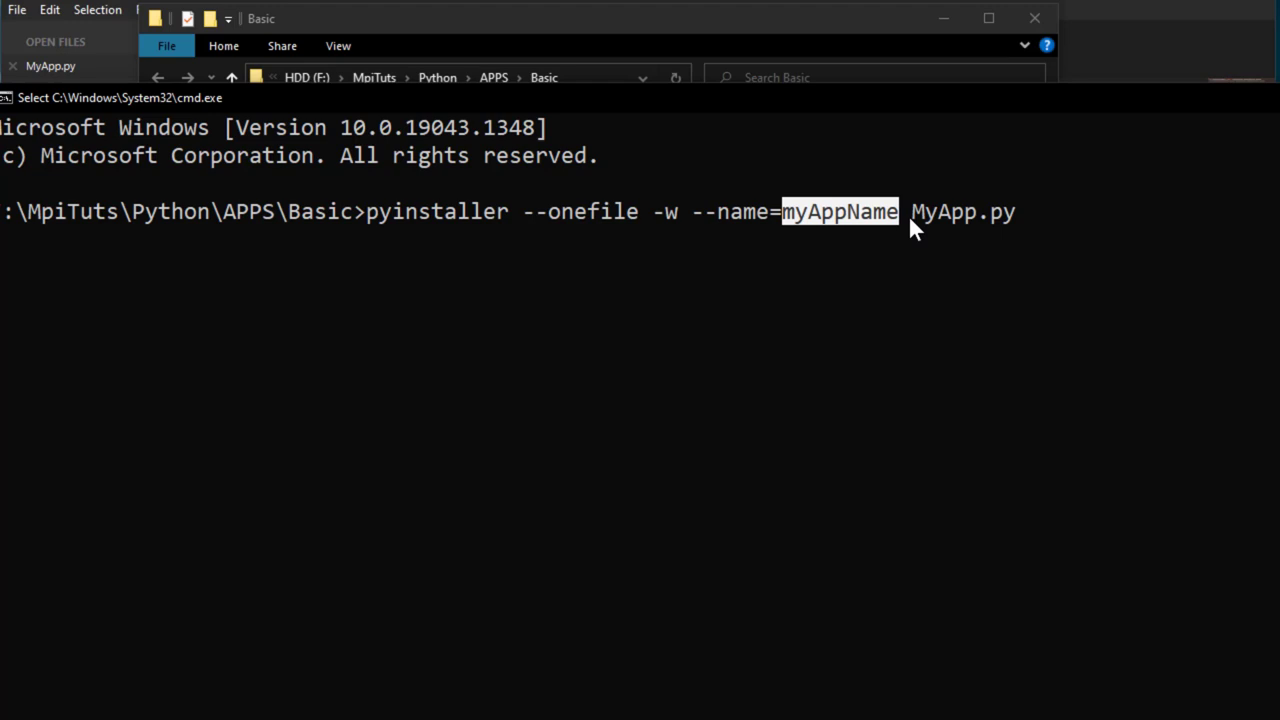
double_click(962, 212)
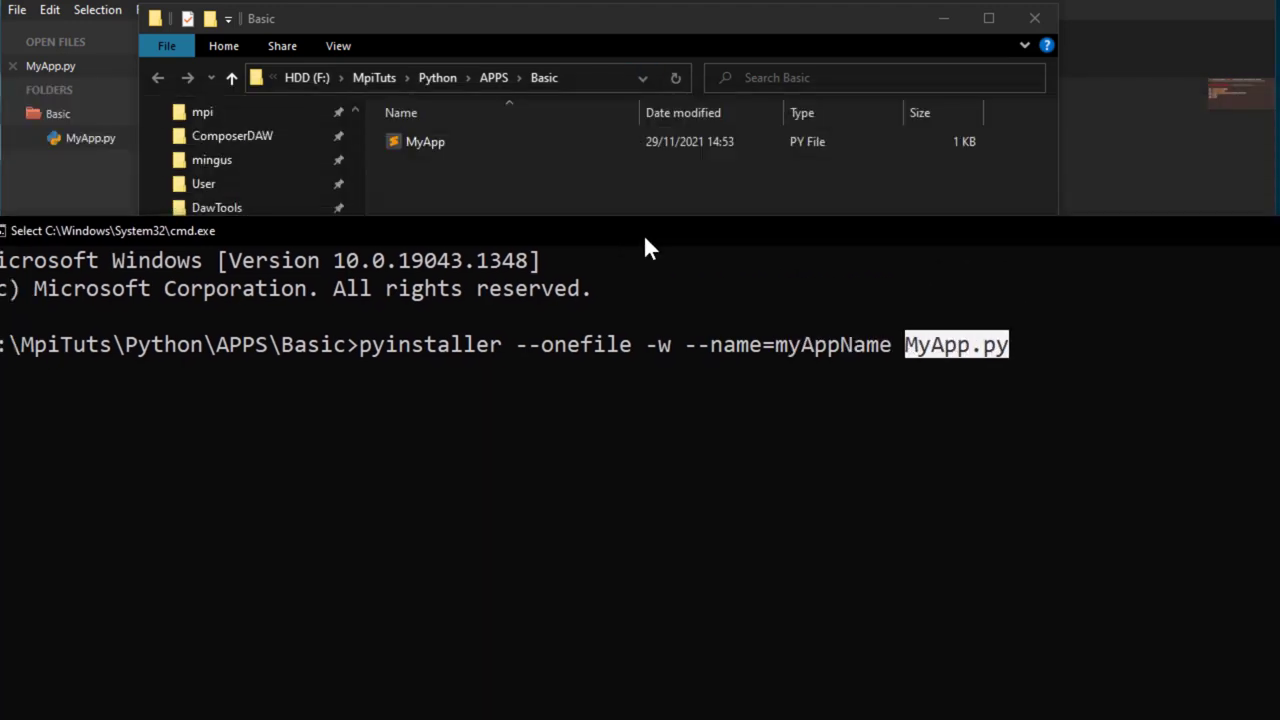
left_click(424, 140)
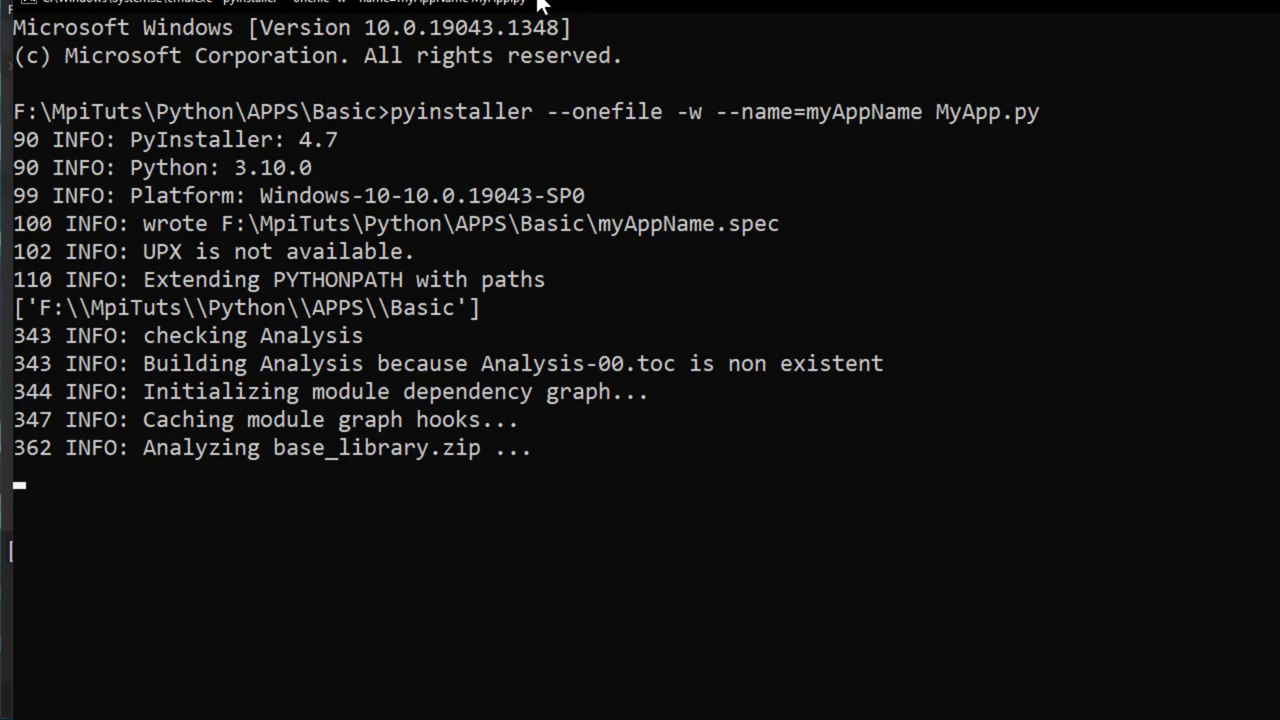
- Follow the PyInstaller build output as myAppName.exe is written to dist
scroll("down", 3)
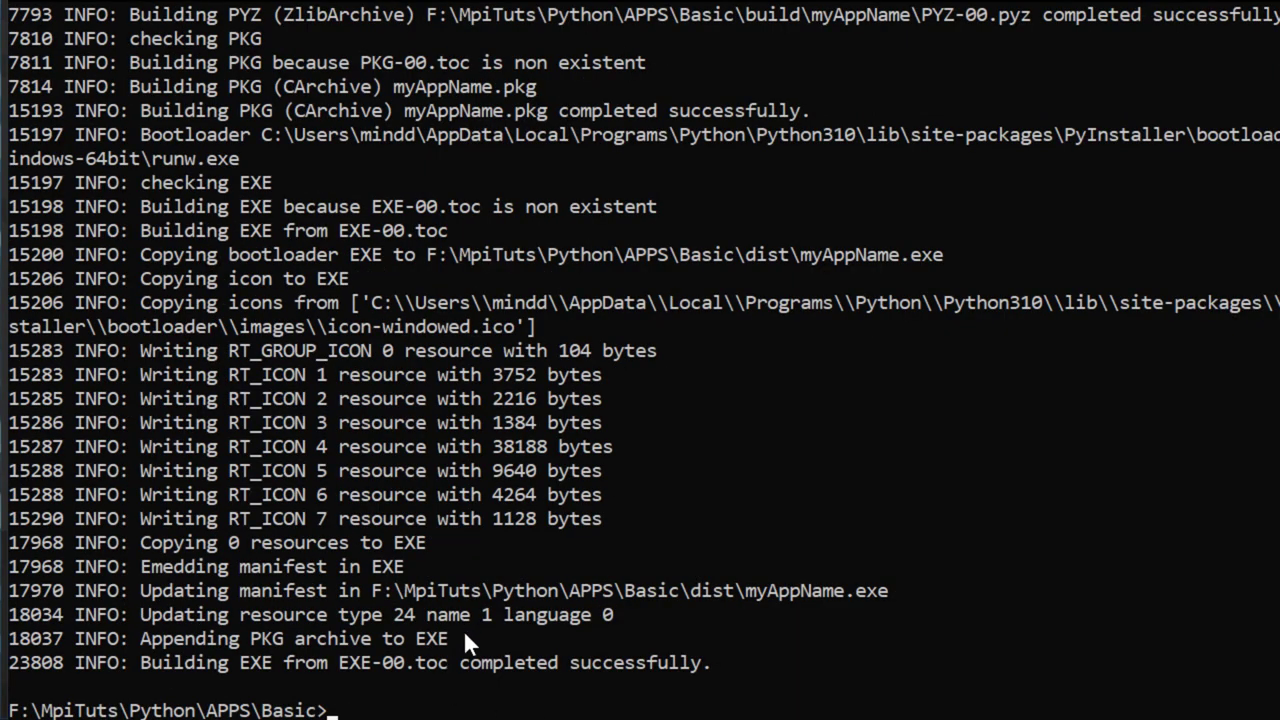
mouse_move(1258, 28)
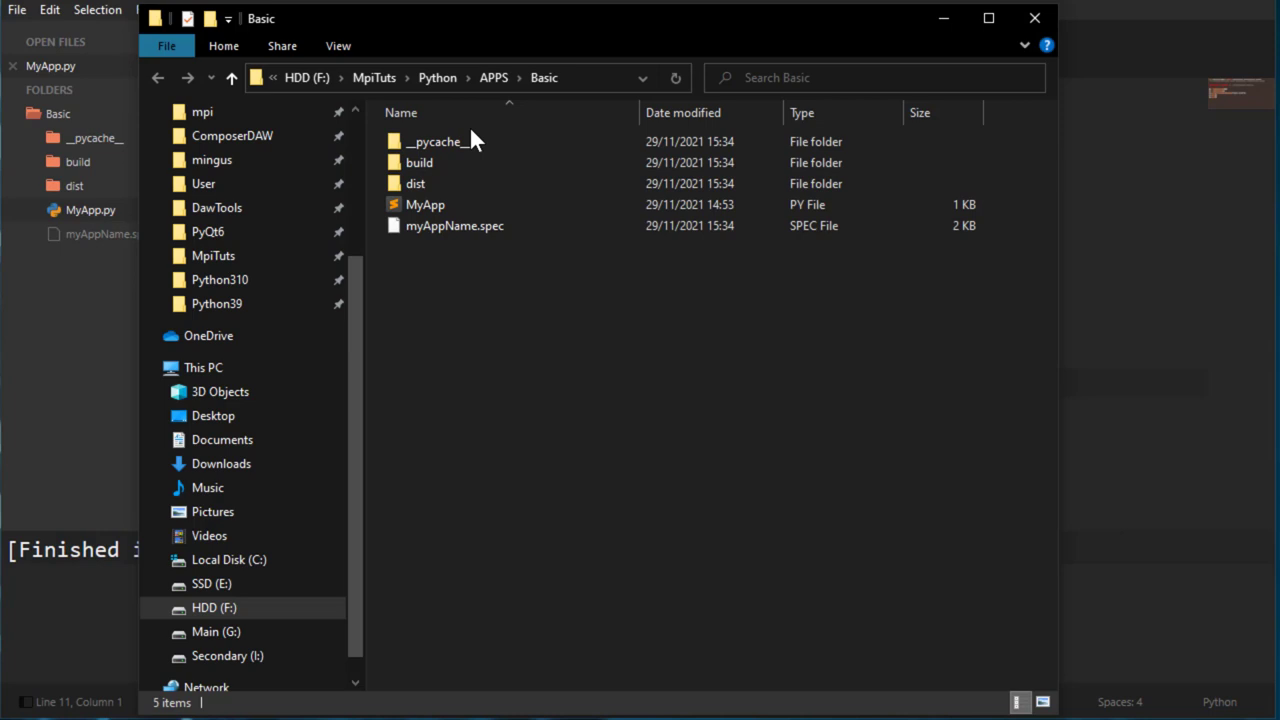
- Go into the dist folder to see the built myAppName application
left_click(436, 140)
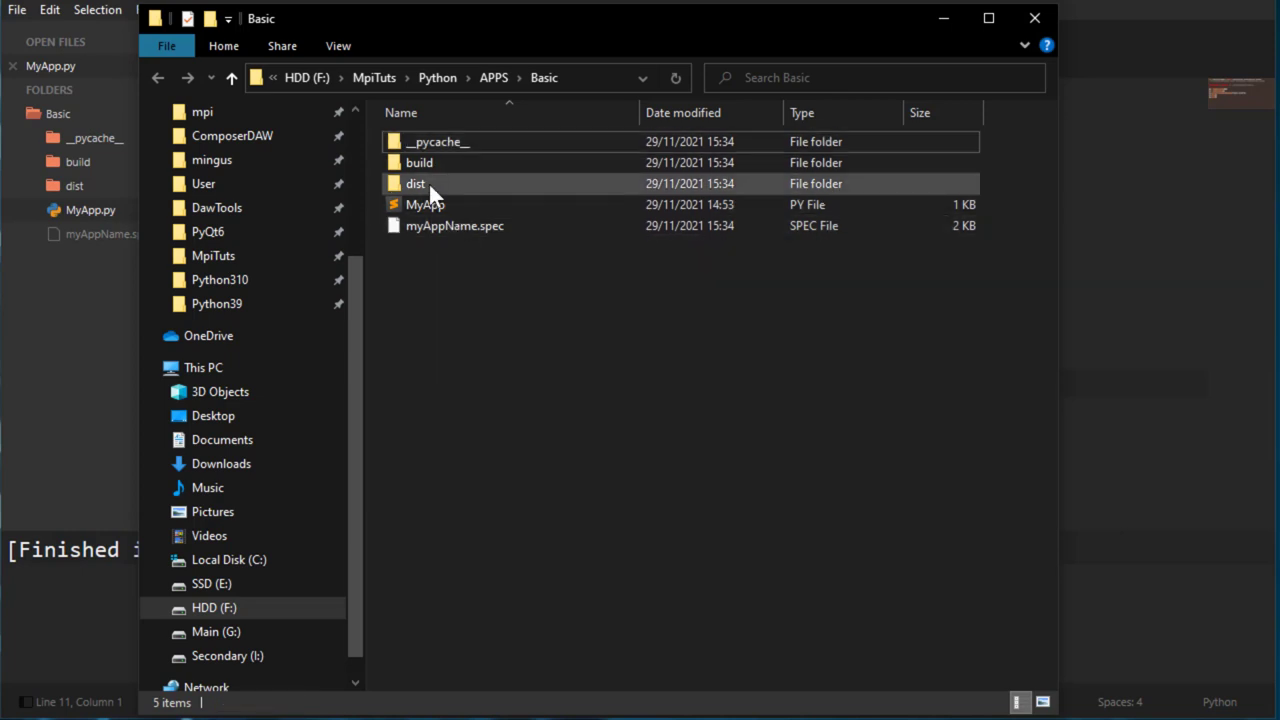
double_click(416, 184)
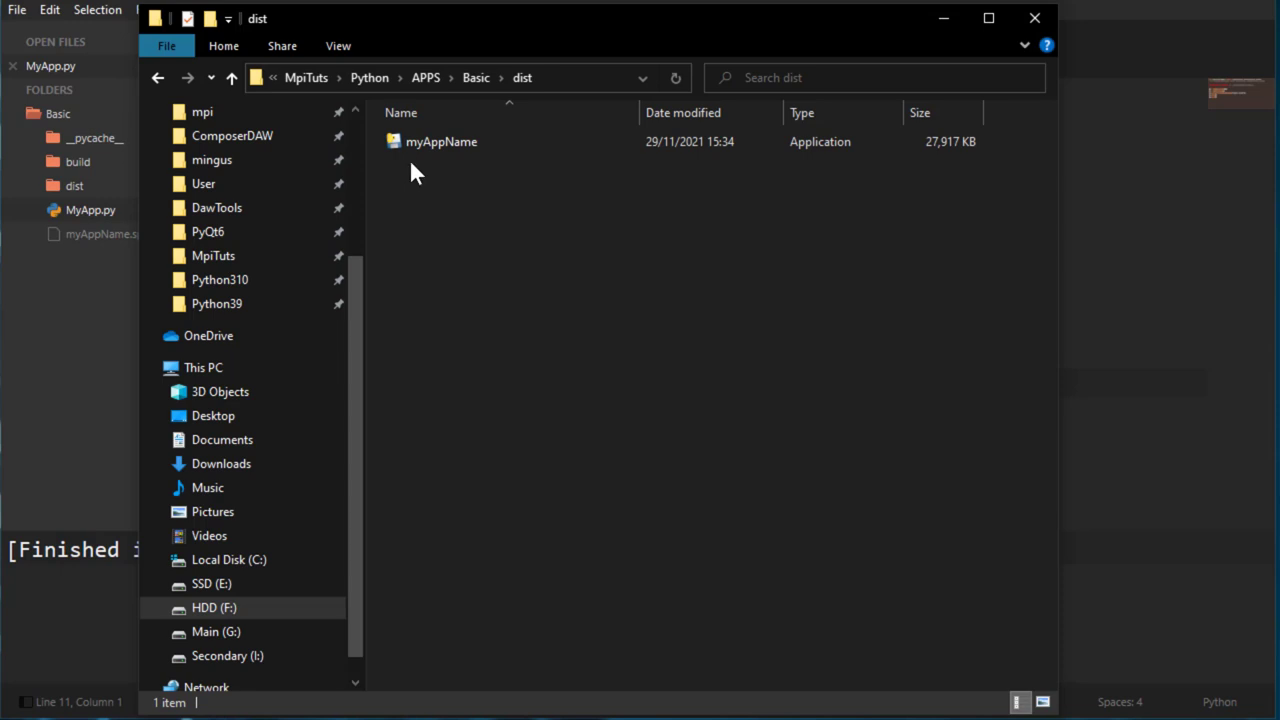
left_click(440, 140)
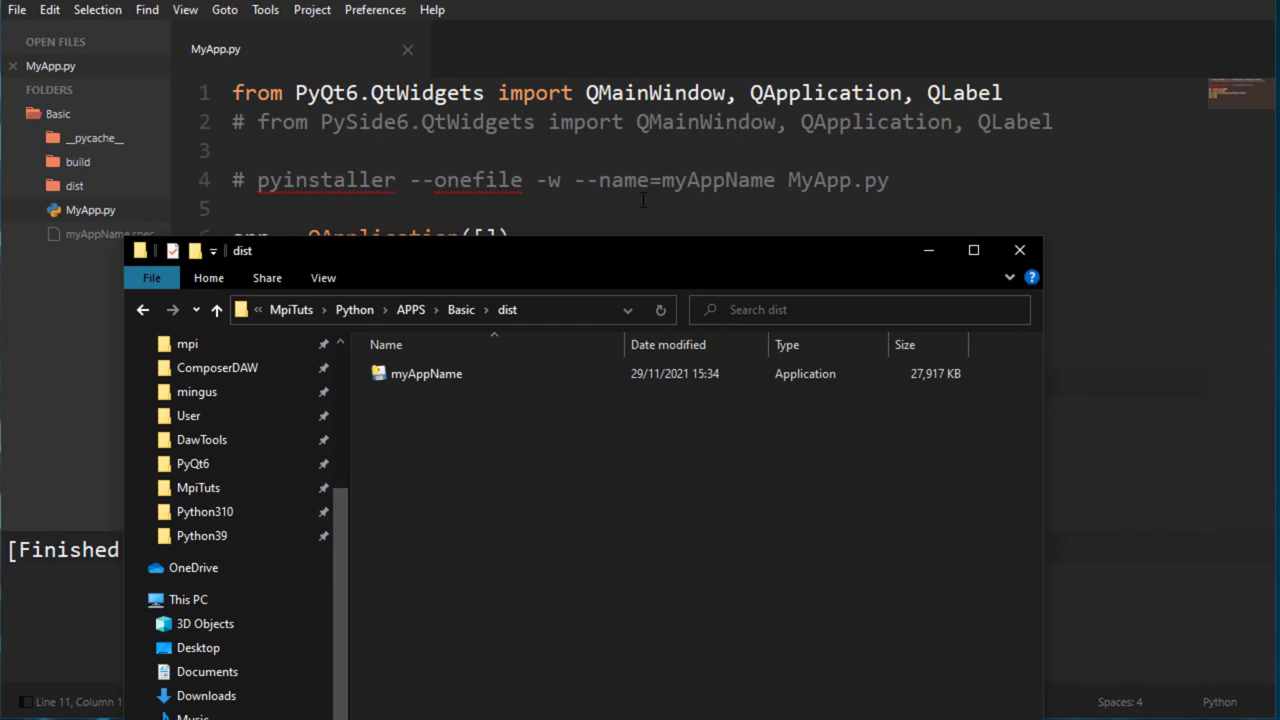
- Launch myAppName.exe, check its Hello World window, then close it
left_click(426, 374)
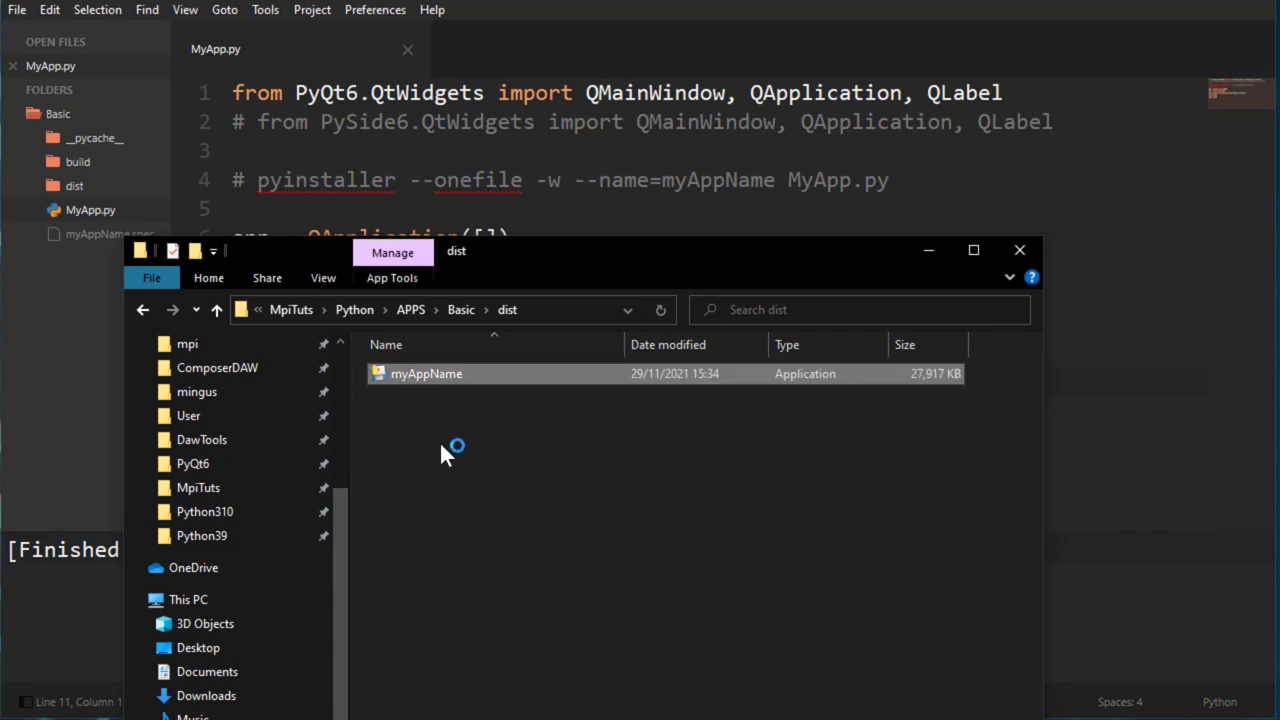
double_click(426, 374)
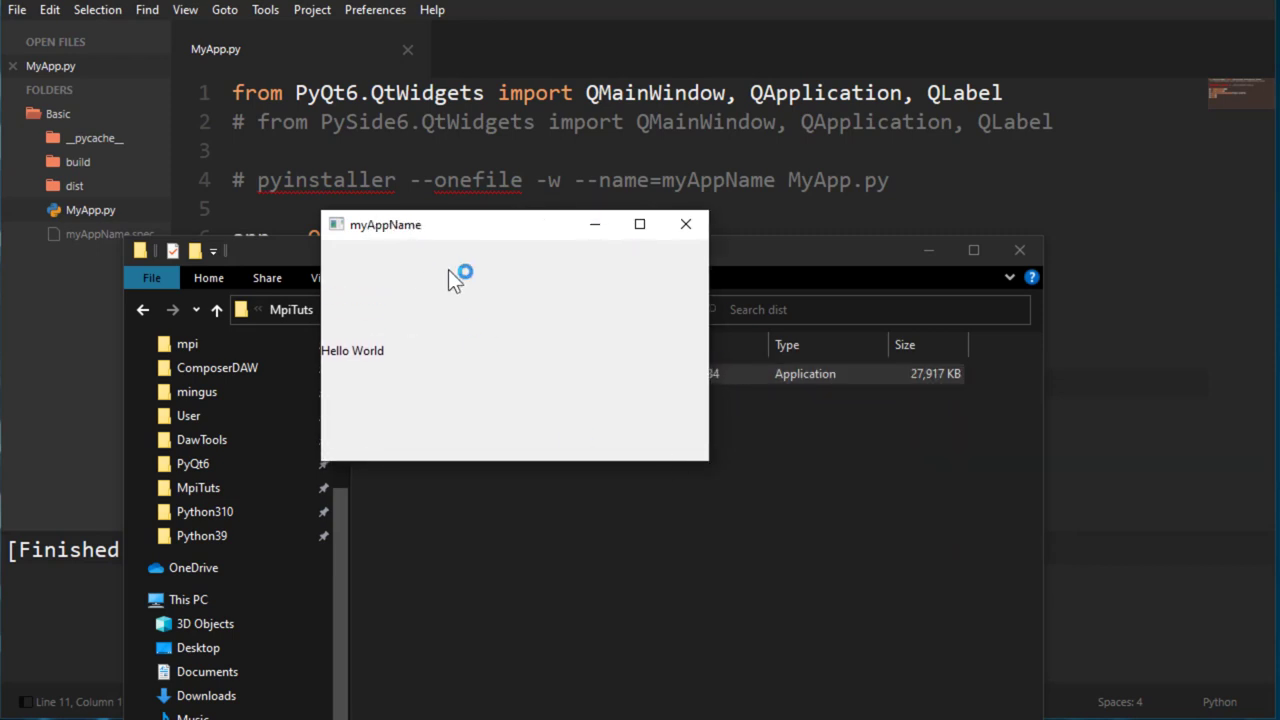
left_click_drag(384, 224, 444, 244)
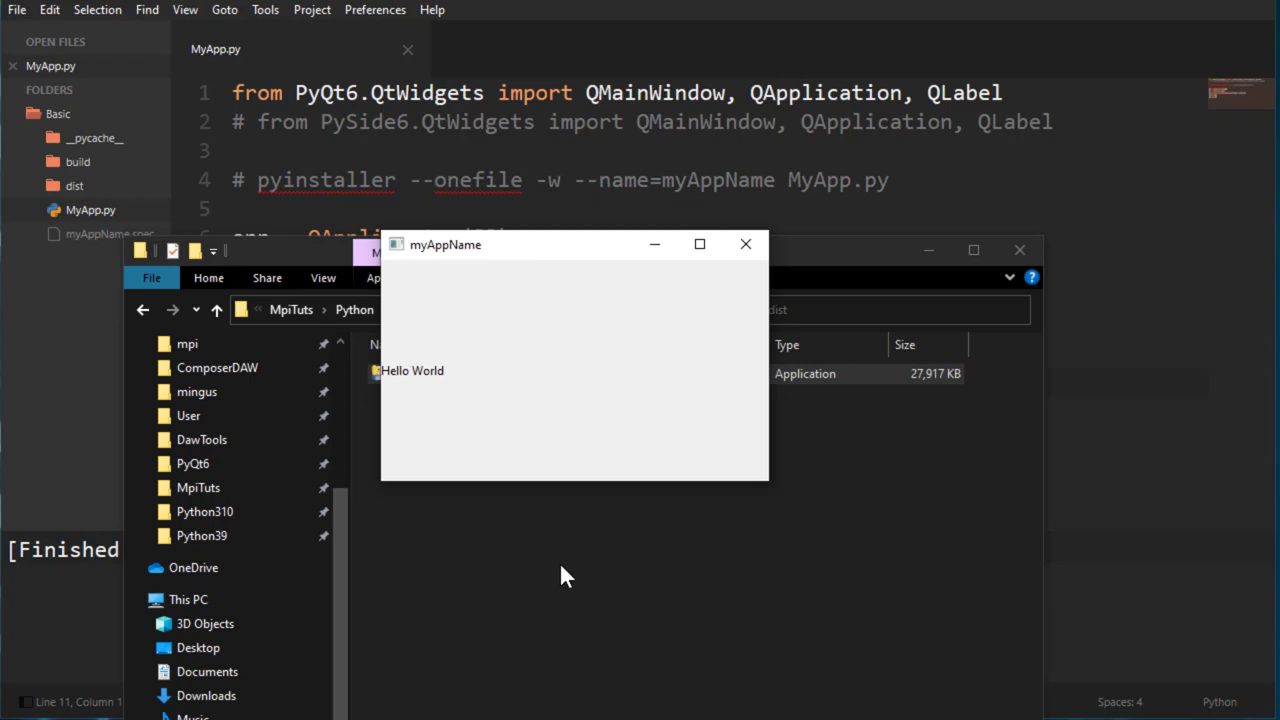
mouse_move(560, 568)
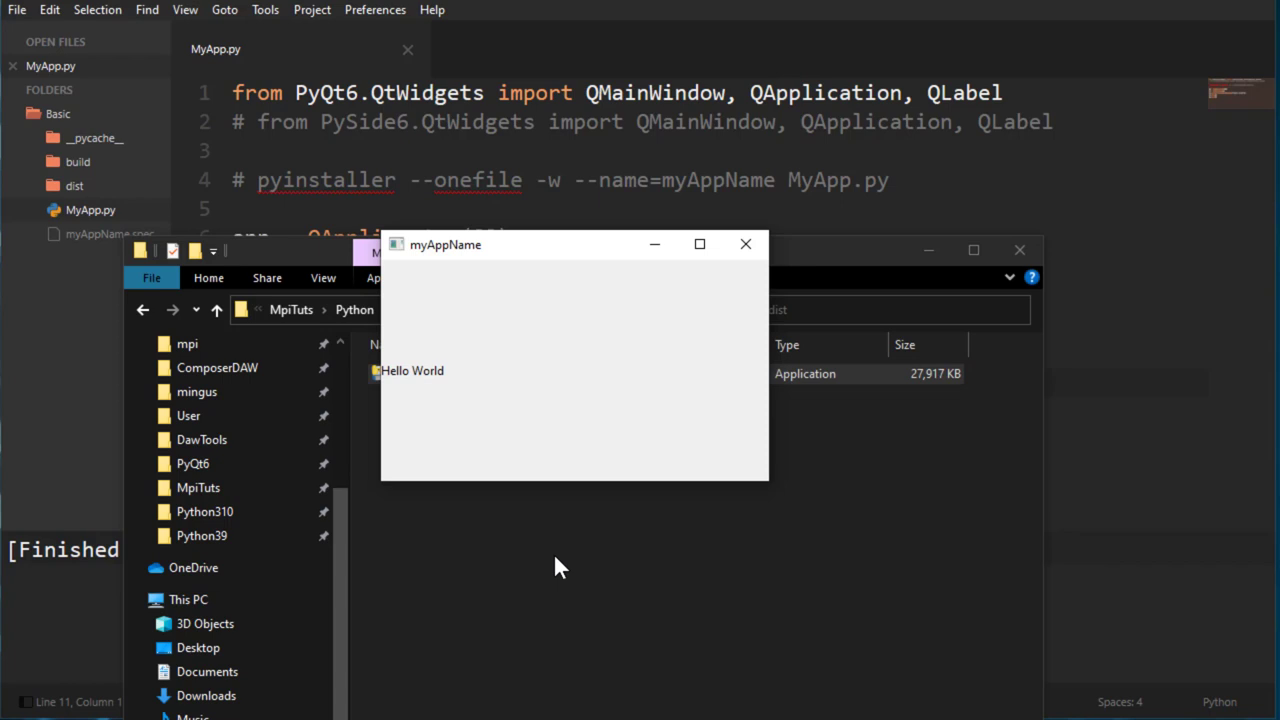
mouse_move(644, 448)
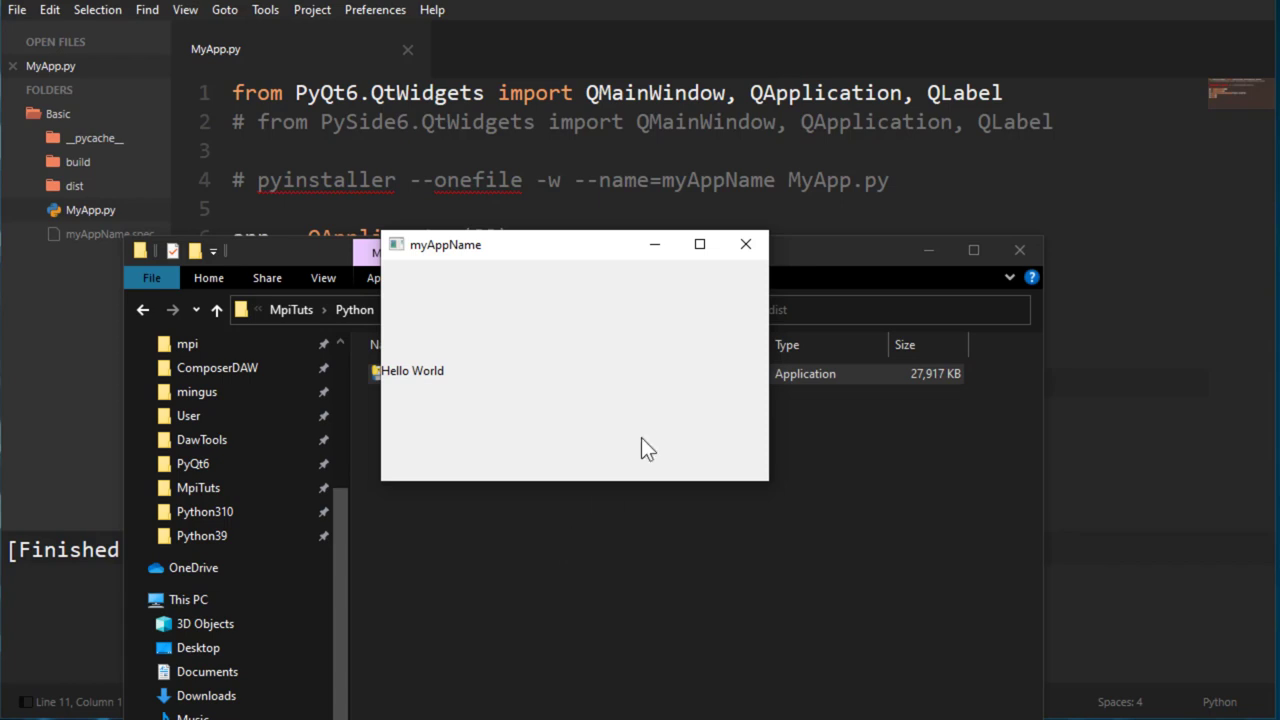
left_click(744, 244)
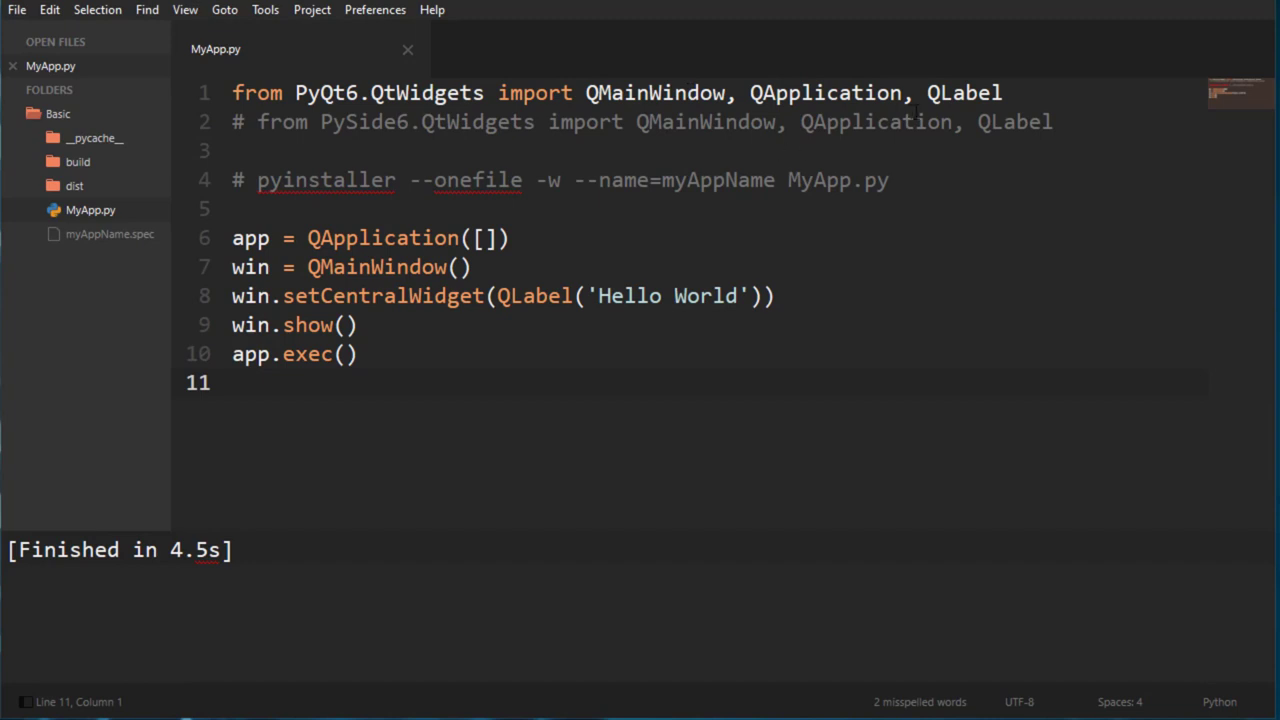
- Pick out PyQt6 and PySide6 in the two import lines to swap which is active
double_click(324, 92)
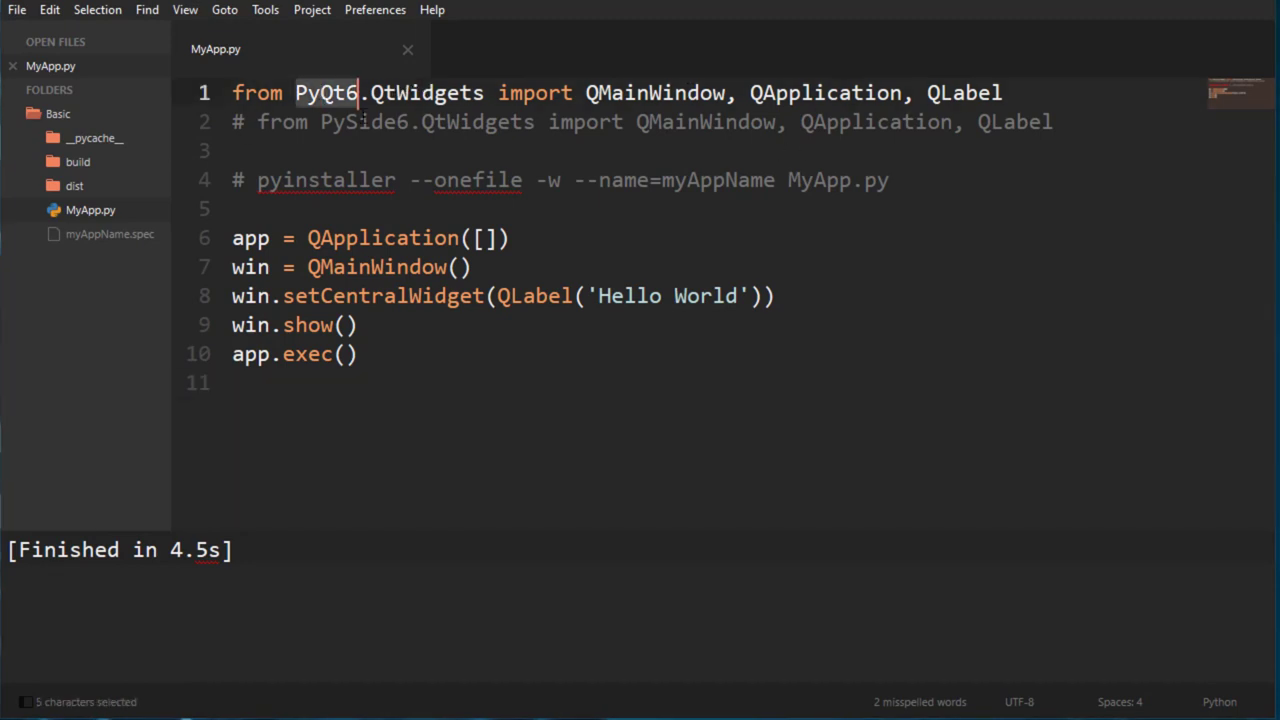
double_click(364, 122)
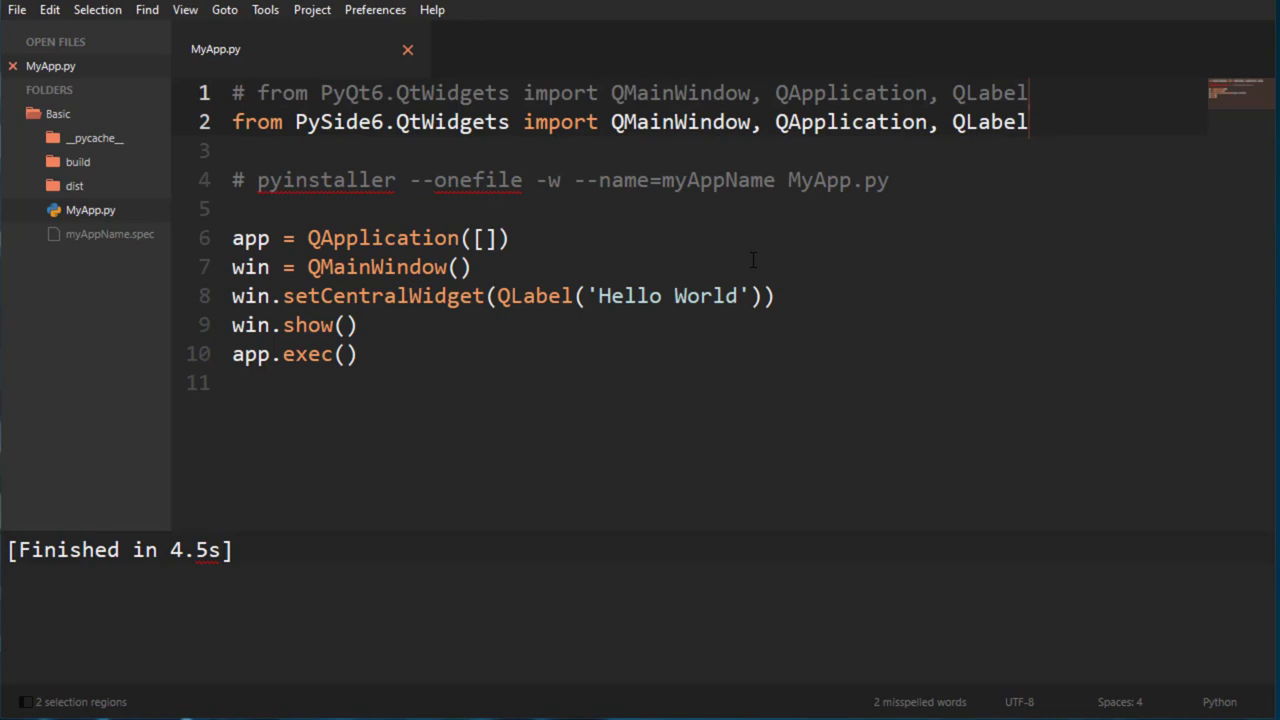
mouse_move(742, 392)
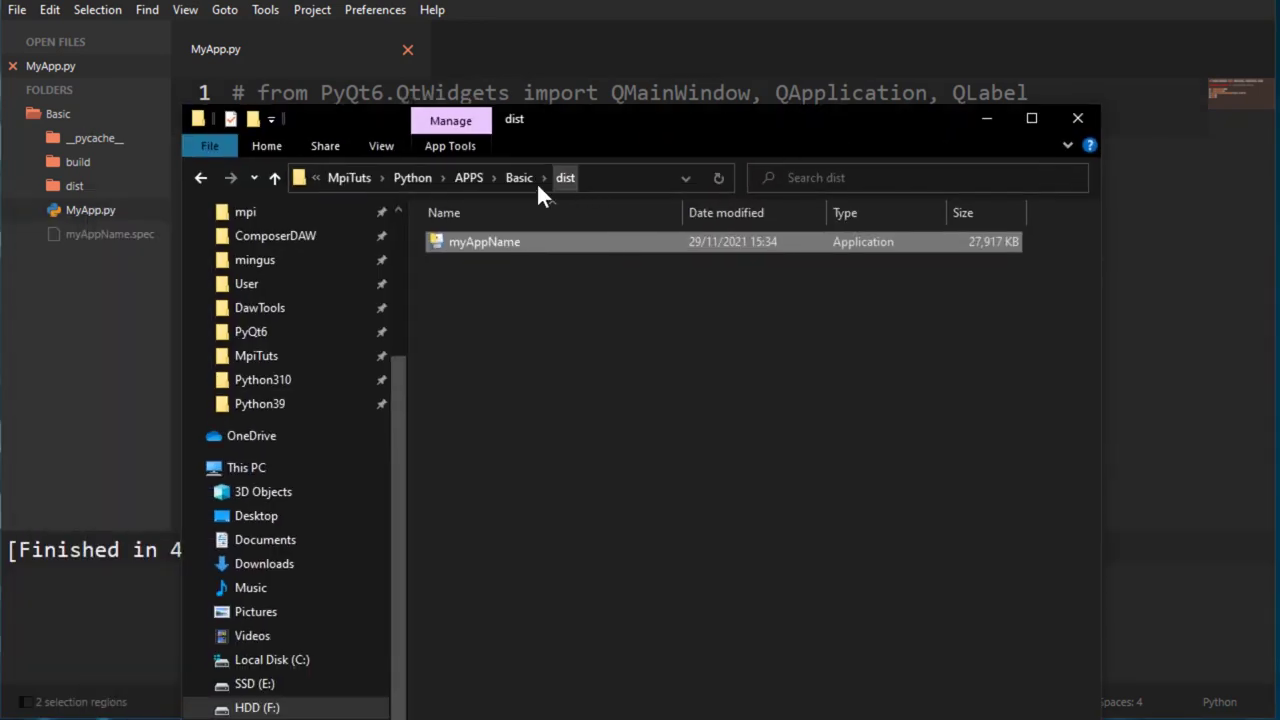
- Return to Basic, reopen dist and select myAppName.exe to move it beside MyApp.py
left_click(520, 176)
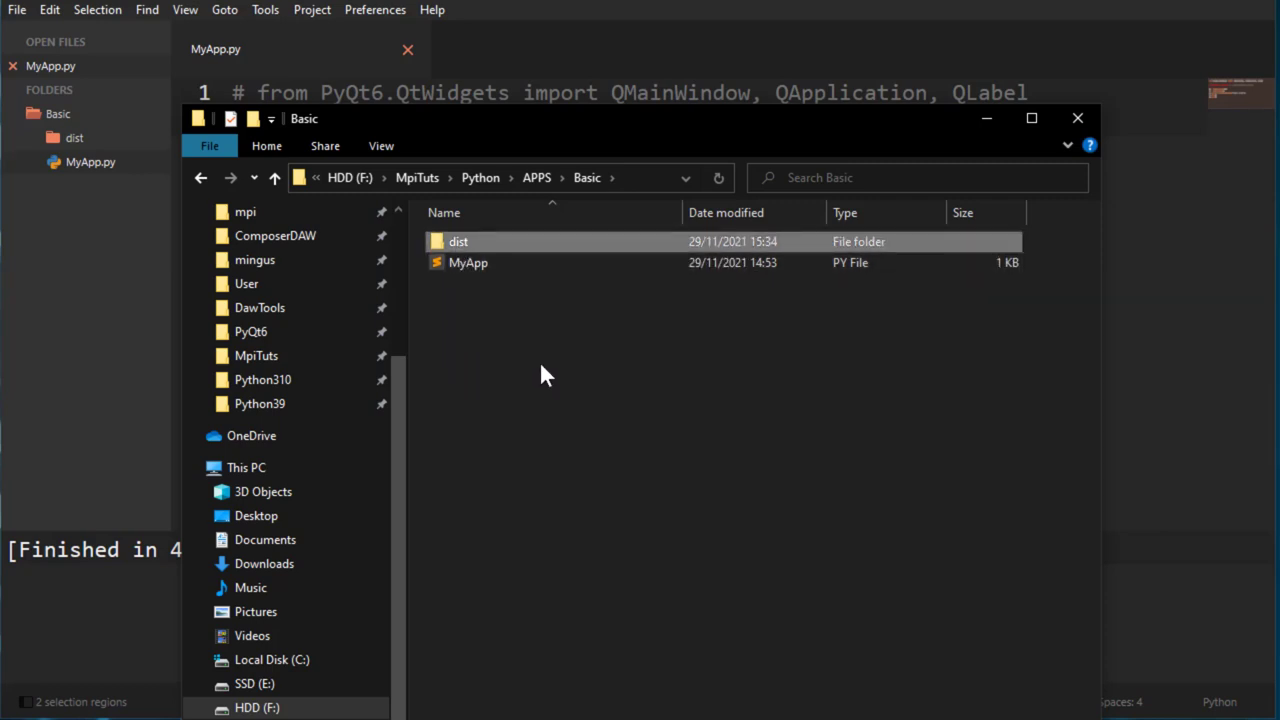
double_click(458, 240)
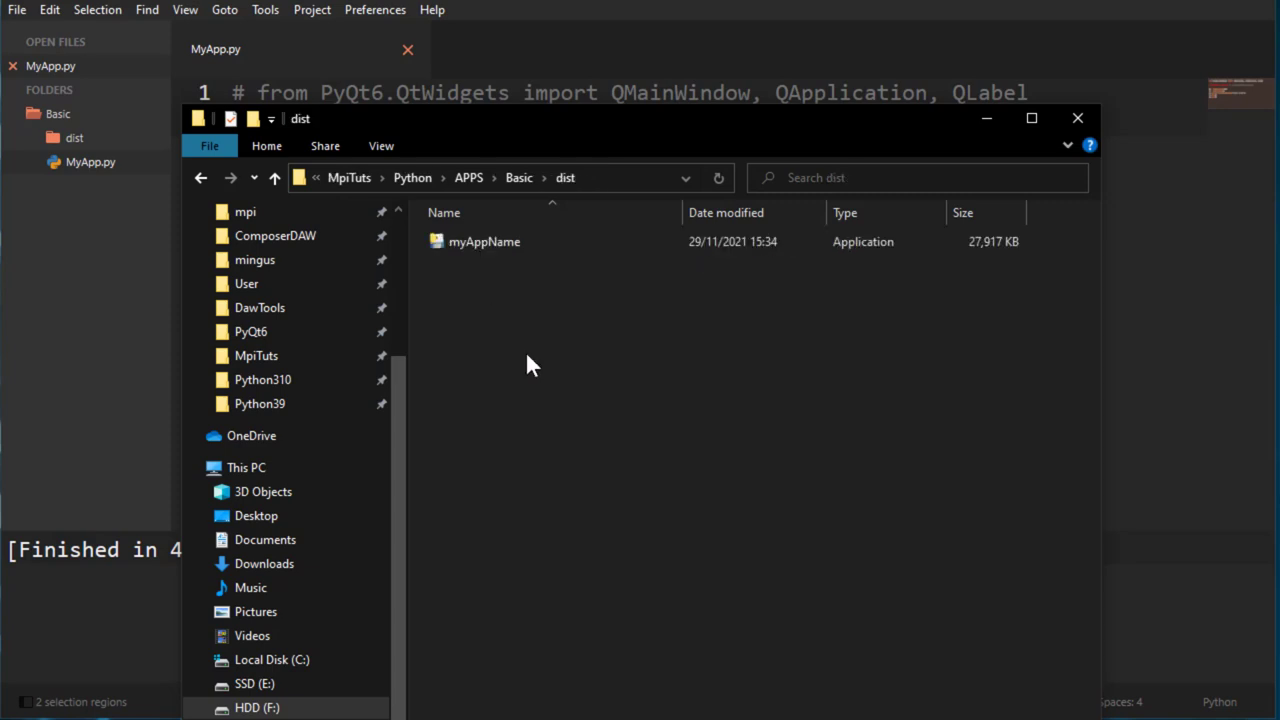
left_click(484, 240)
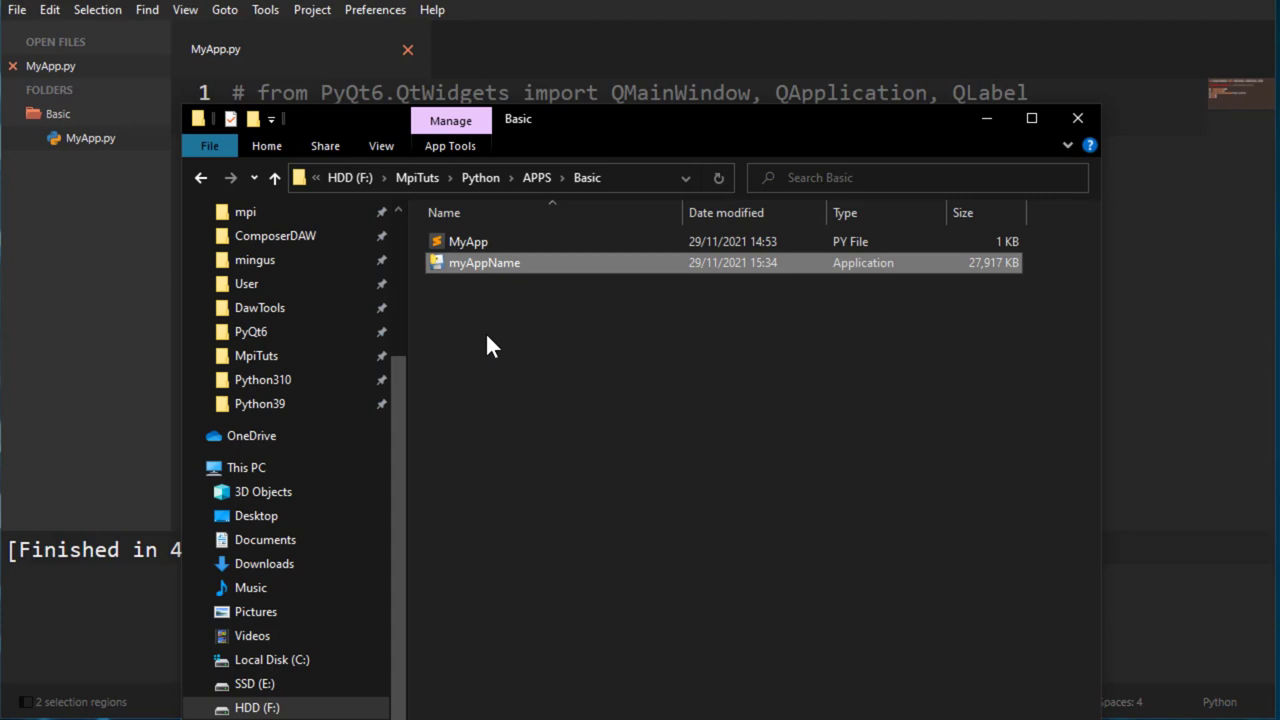
mouse_move(470, 270)
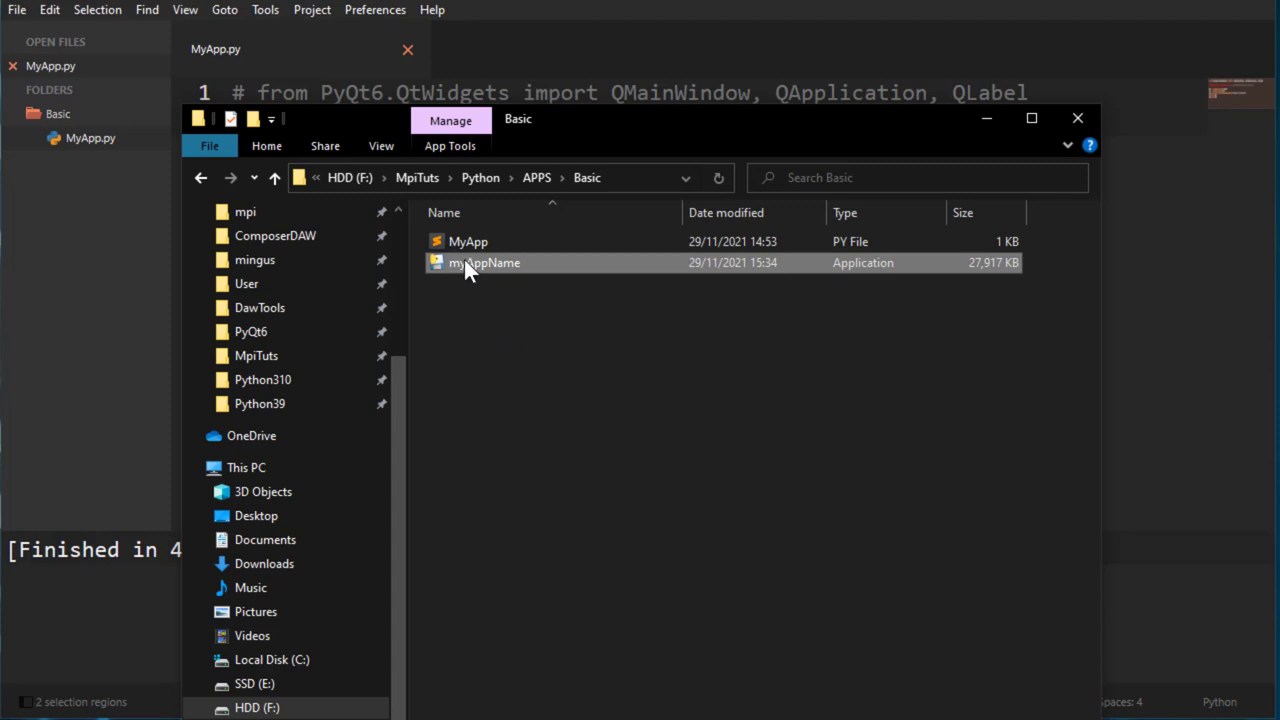
mouse_move(510, 368)
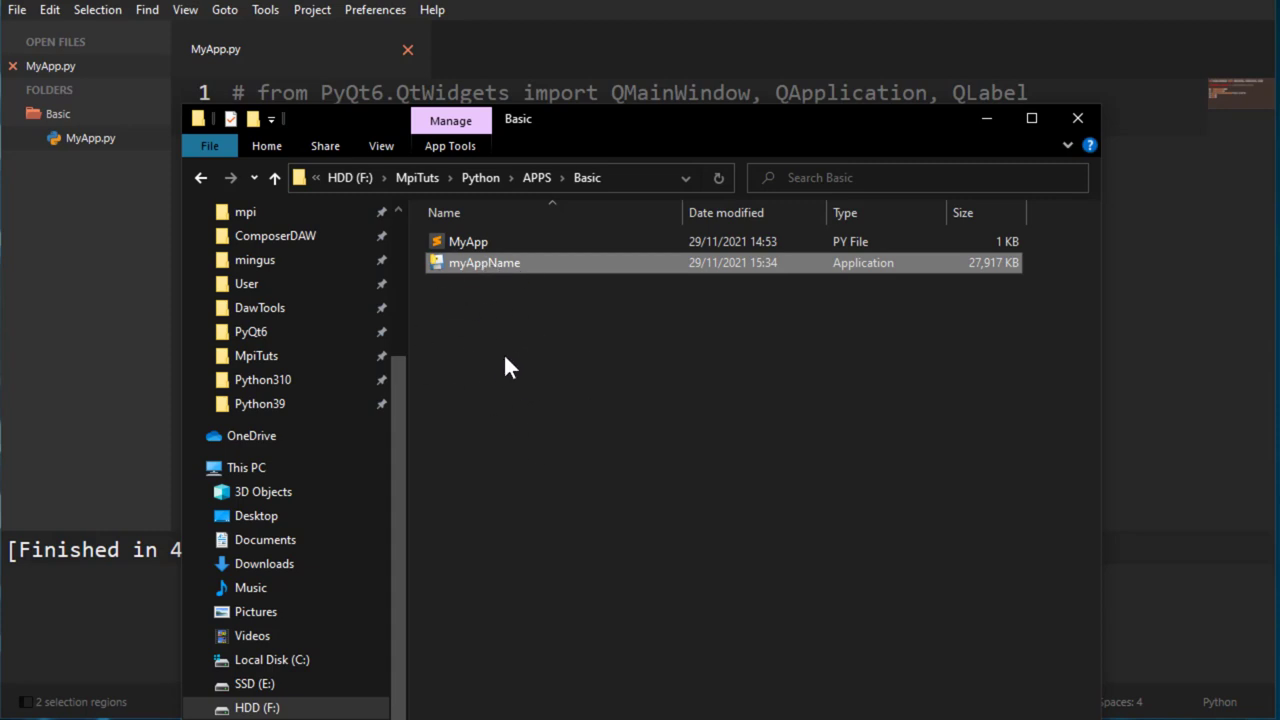
mouse_move(602, 354)
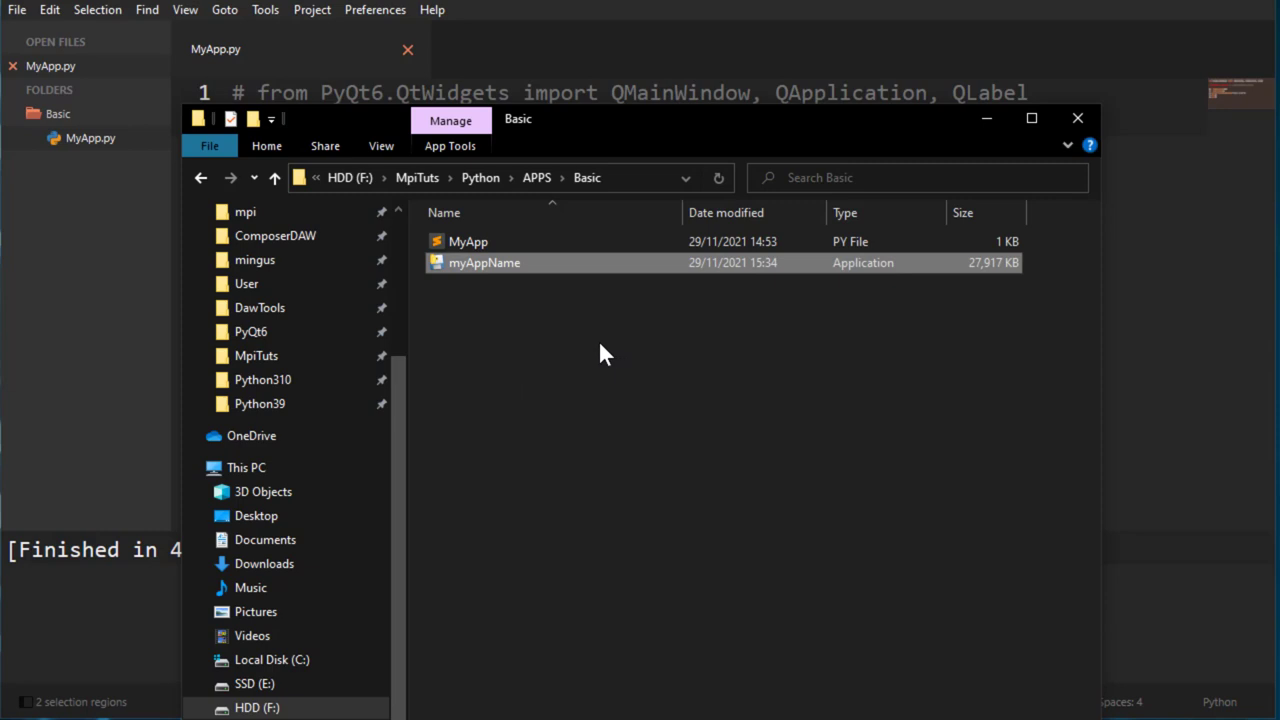
mouse_move(500, 338)
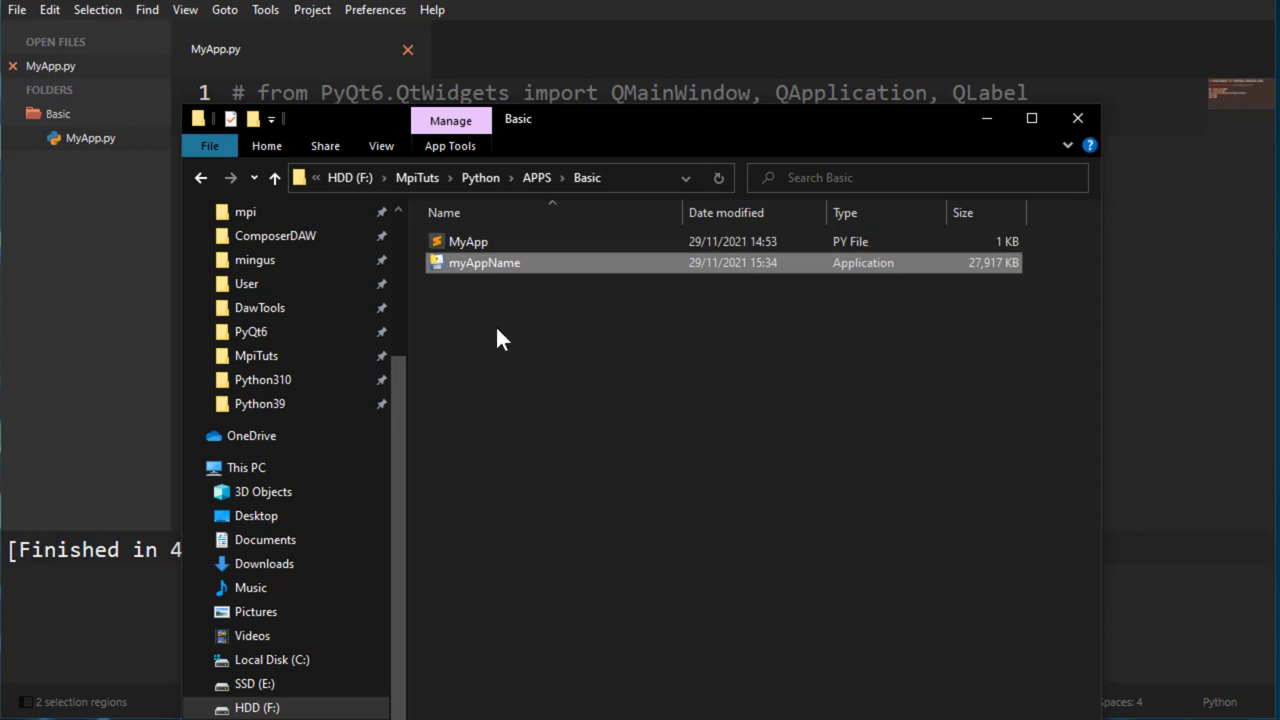
mouse_move(544, 378)
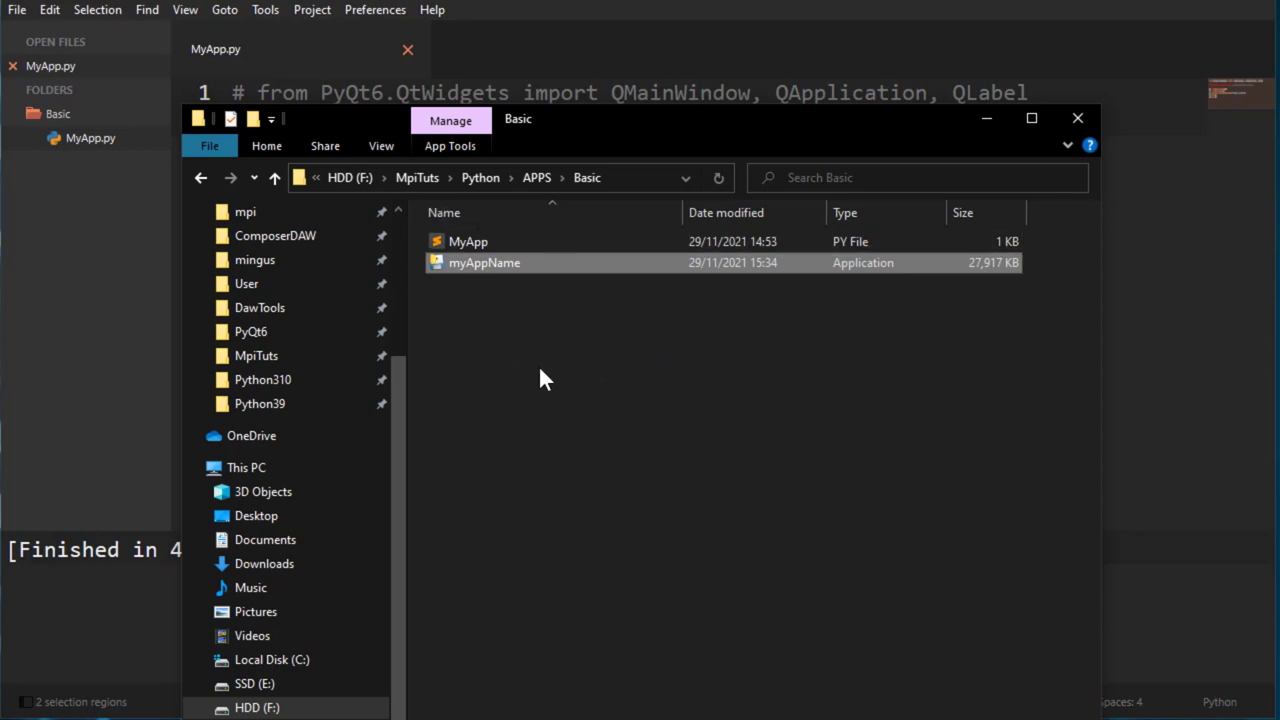